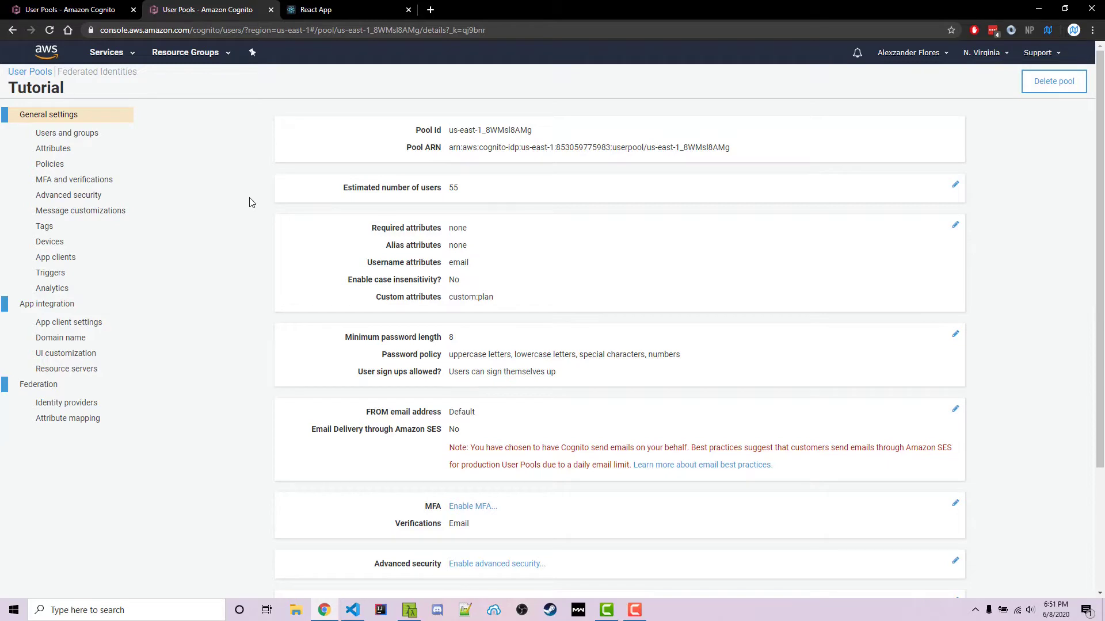
mouse_move(77, 55)
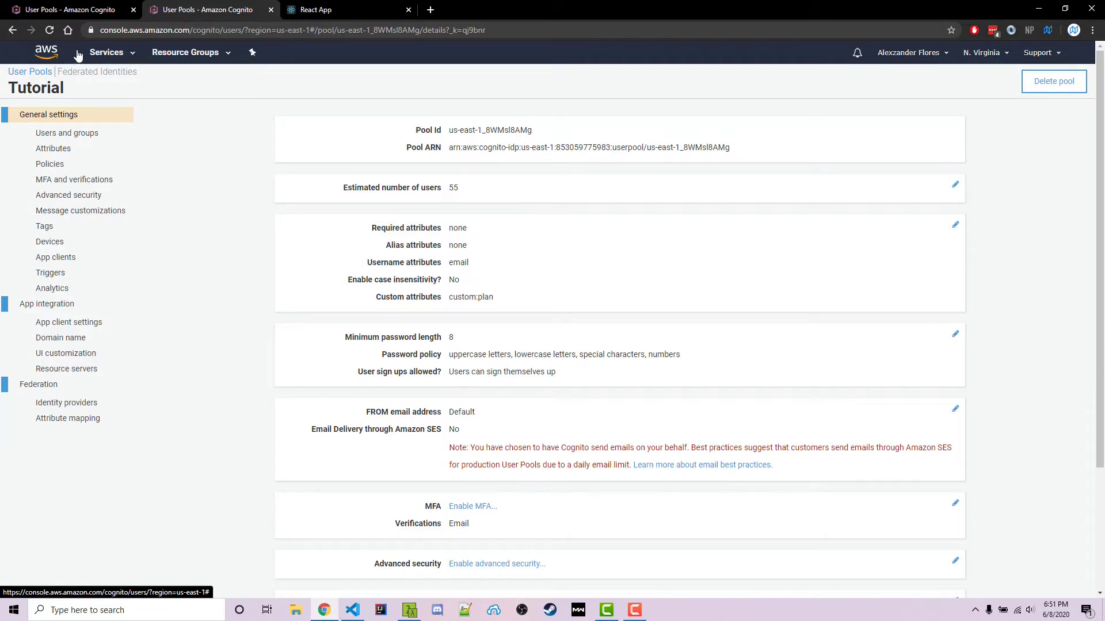
Show the user pool's Attributes settings scrolled to the custom attributes listing custom:plan.
left_click(53, 148)
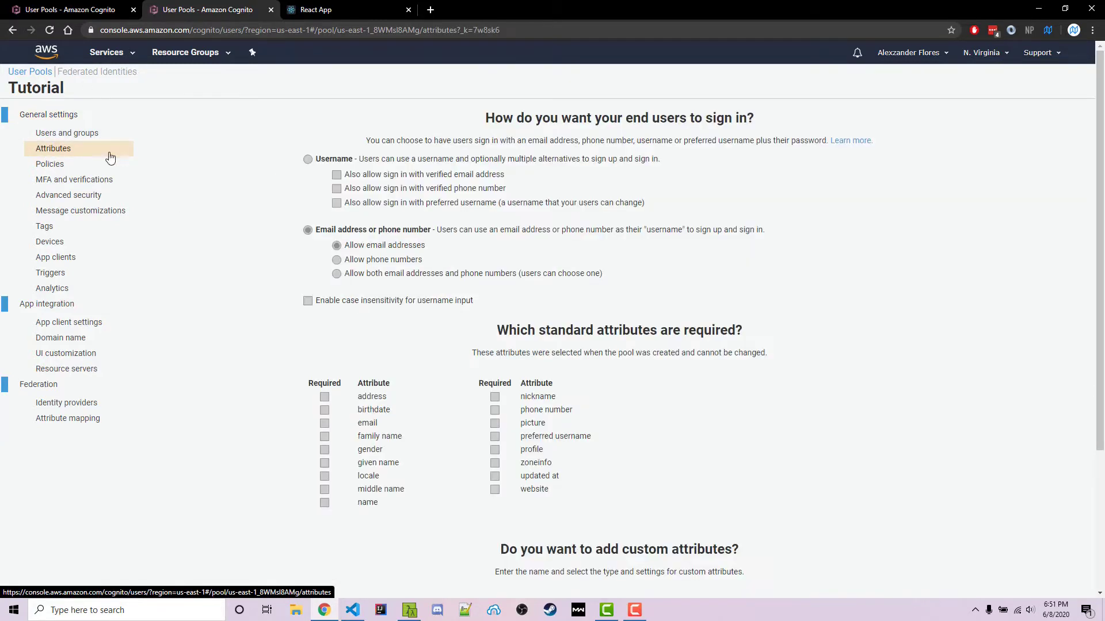
scroll("down", 3)
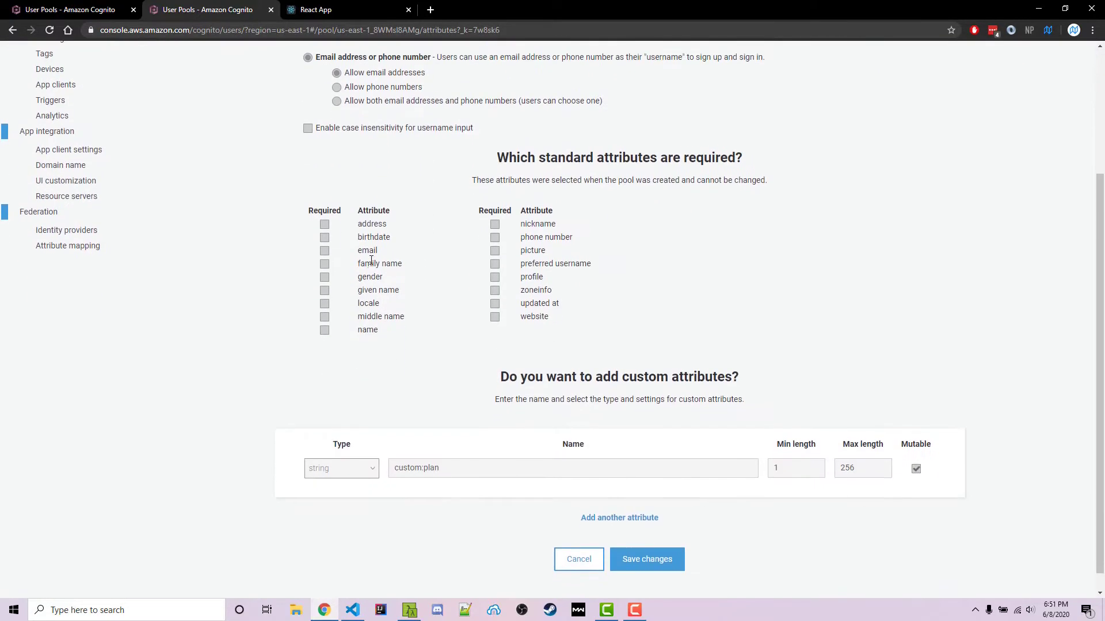
mouse_move(378, 223)
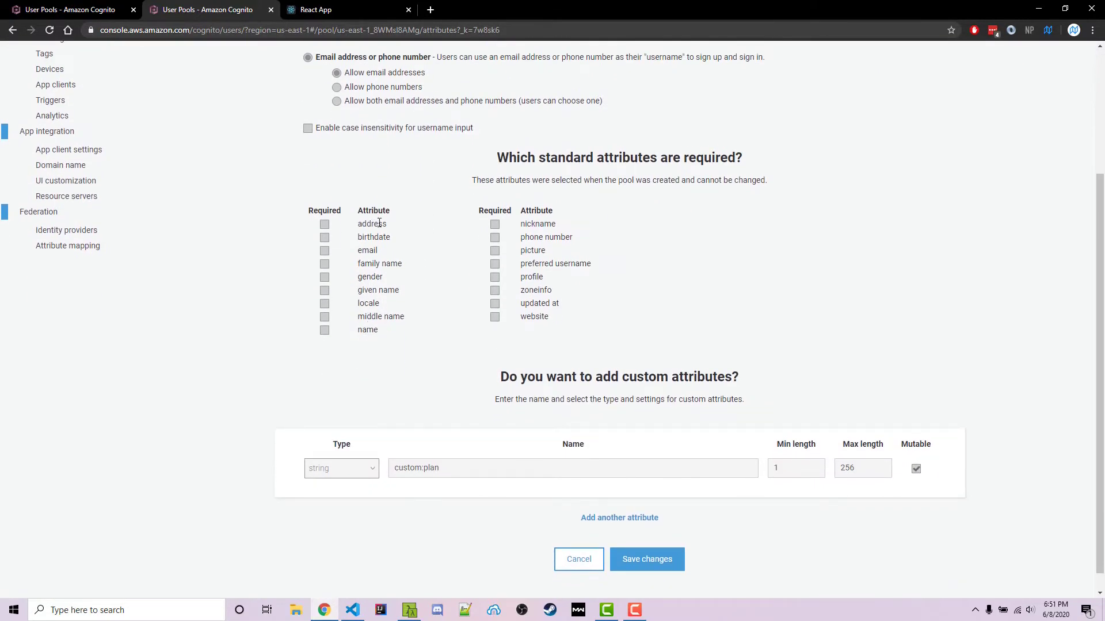
mouse_move(660, 382)
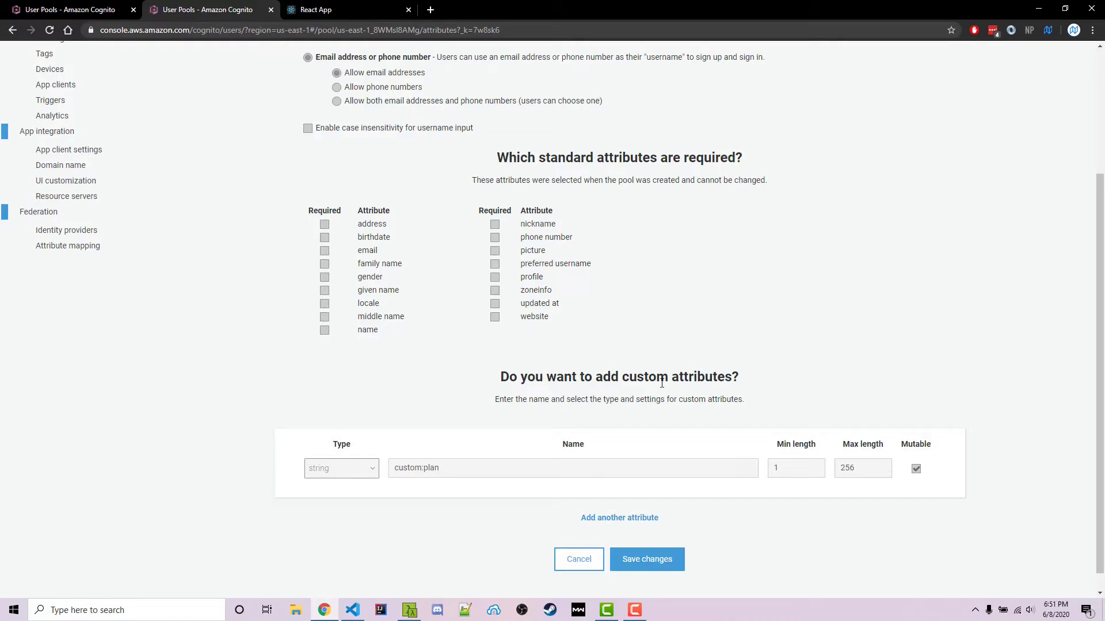
double_click(415, 469)
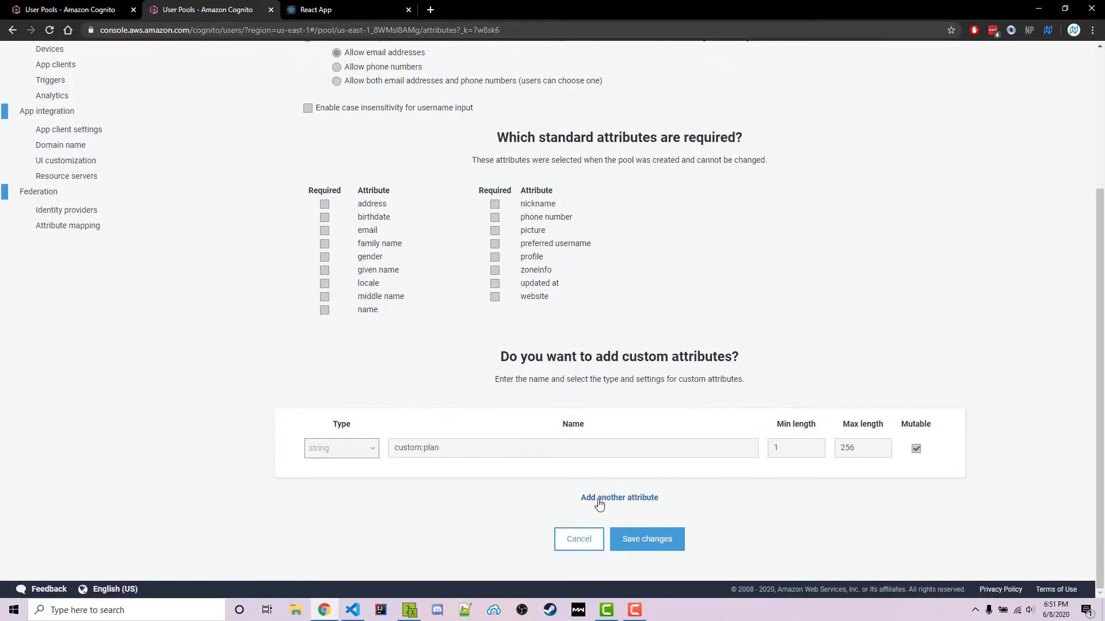
Add a test custom attribute row named plan, compare it with custom:plan, then discard it.
left_click(619, 497)
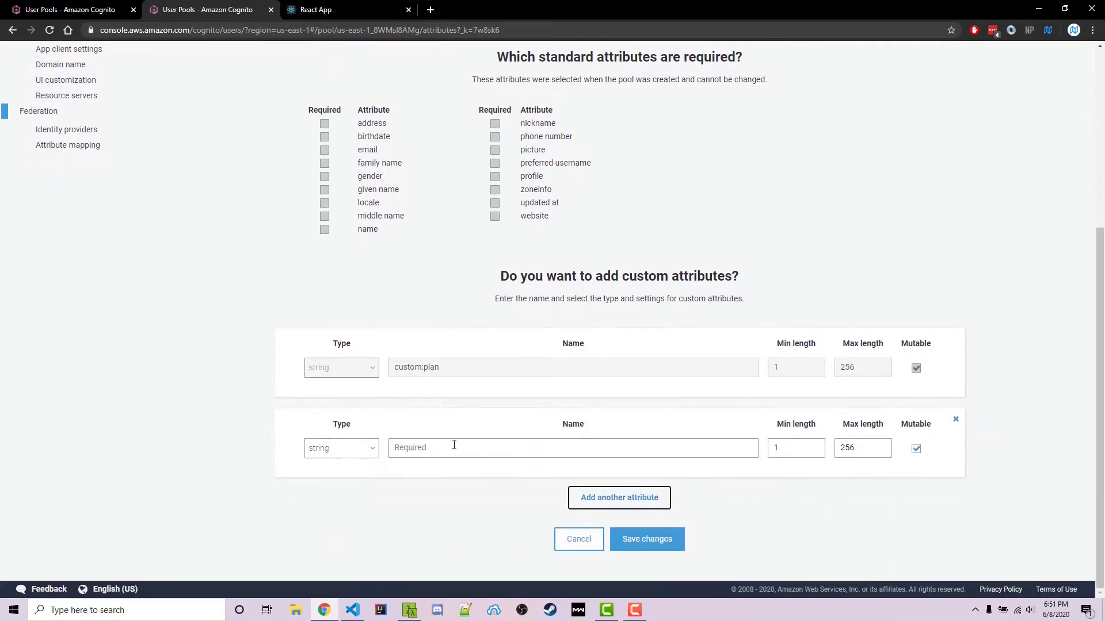
type("plan")
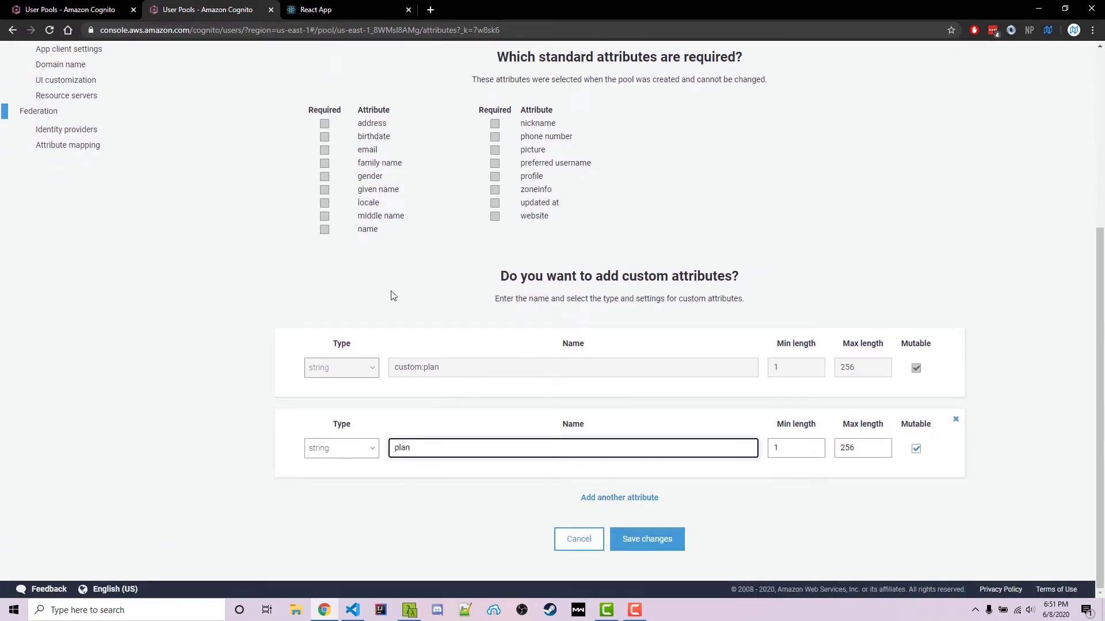
mouse_move(401, 368)
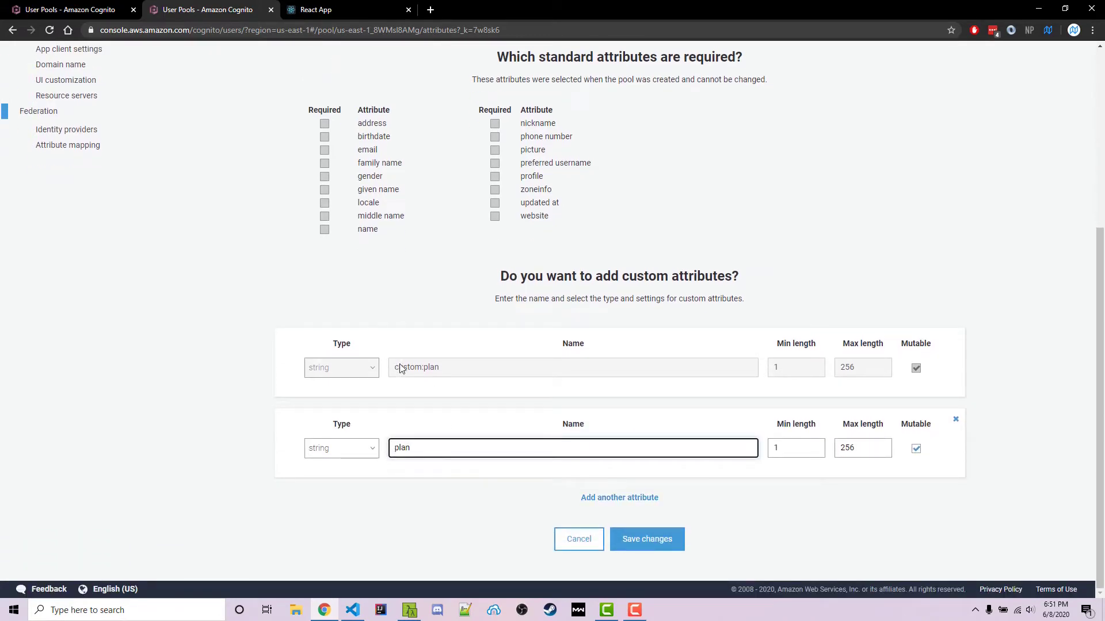
double_click(407, 367)
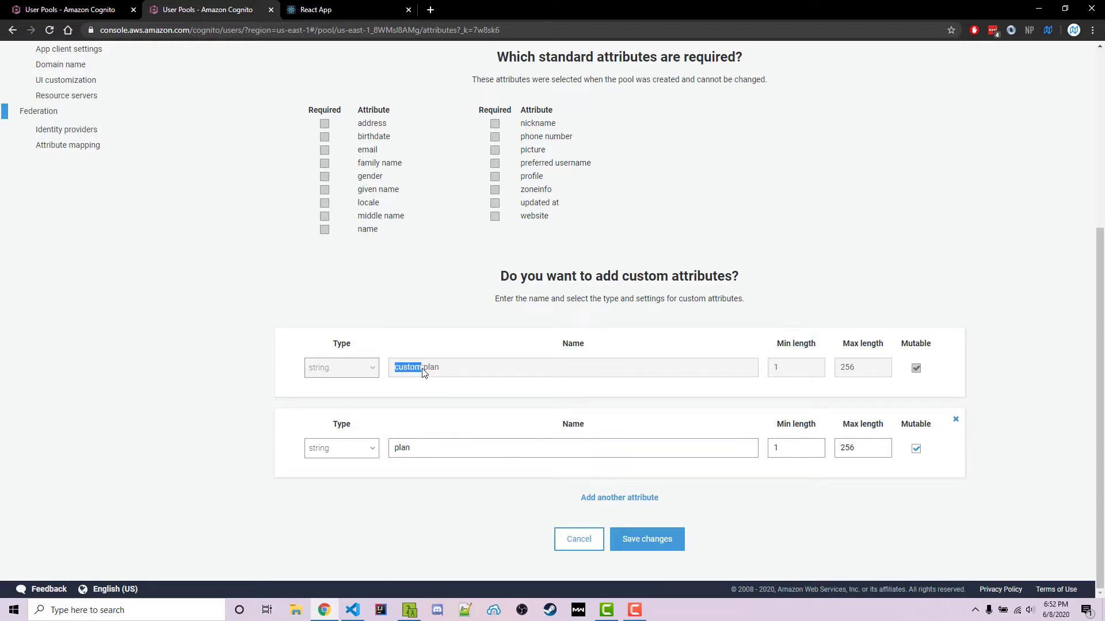
left_click(341, 447)
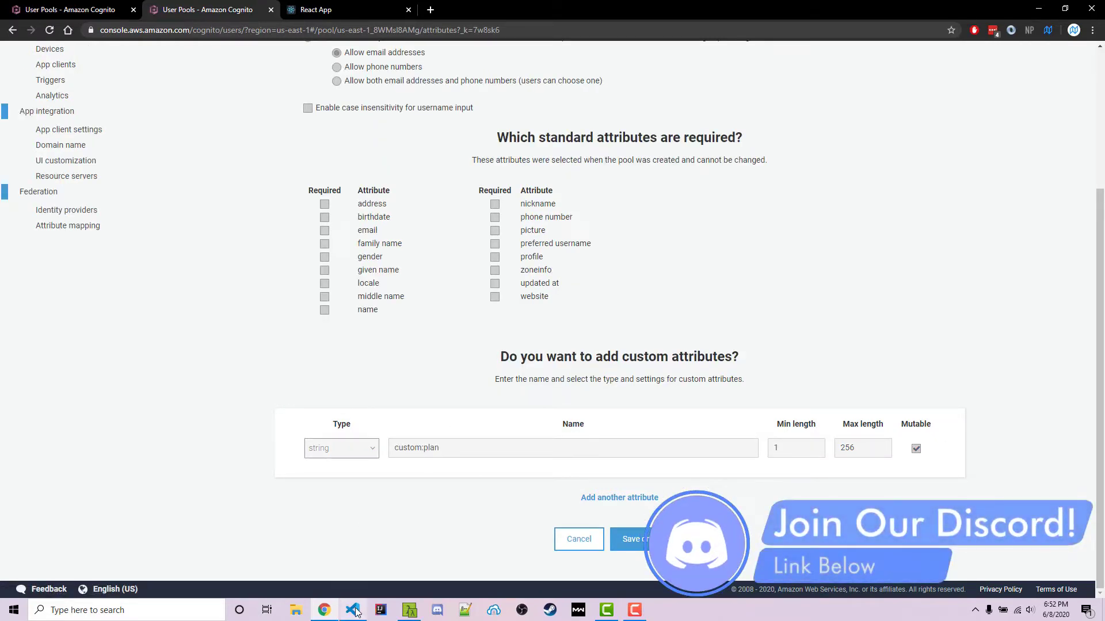
Create a new file Attributes.js inside the components folder in VS Code.
left_click(352, 610)
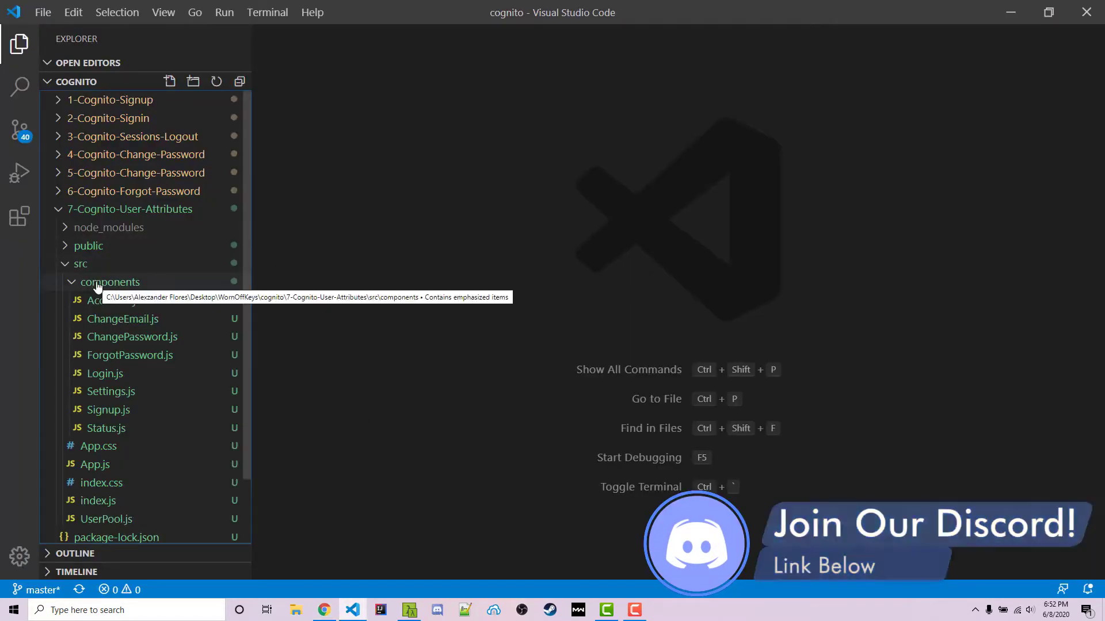
right_click(110, 282)
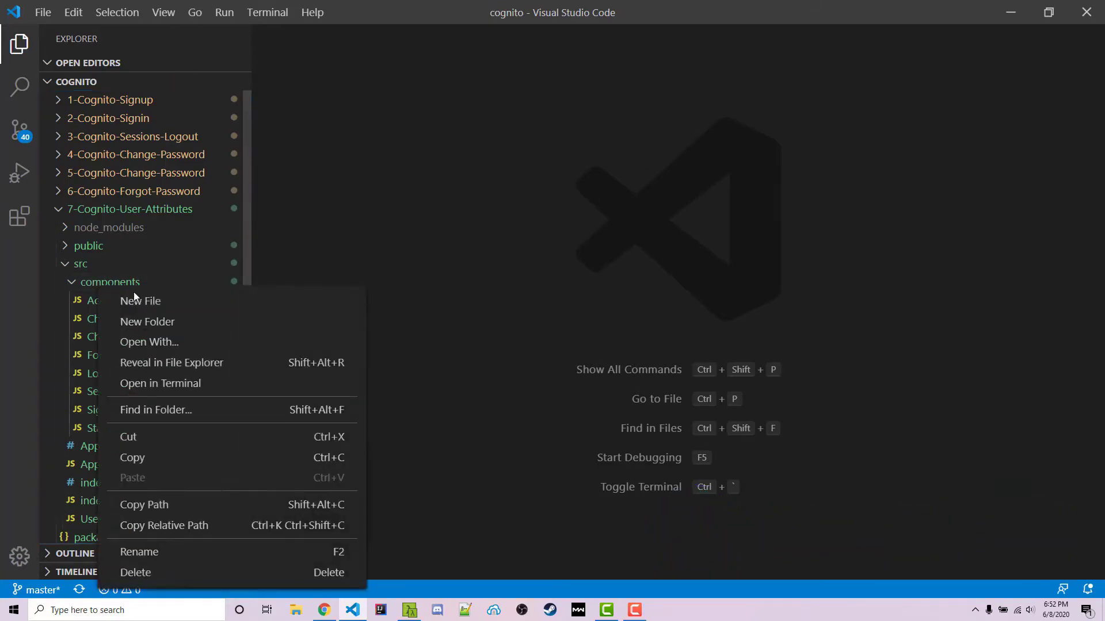
left_click(140, 300)
type("Attributes.js")
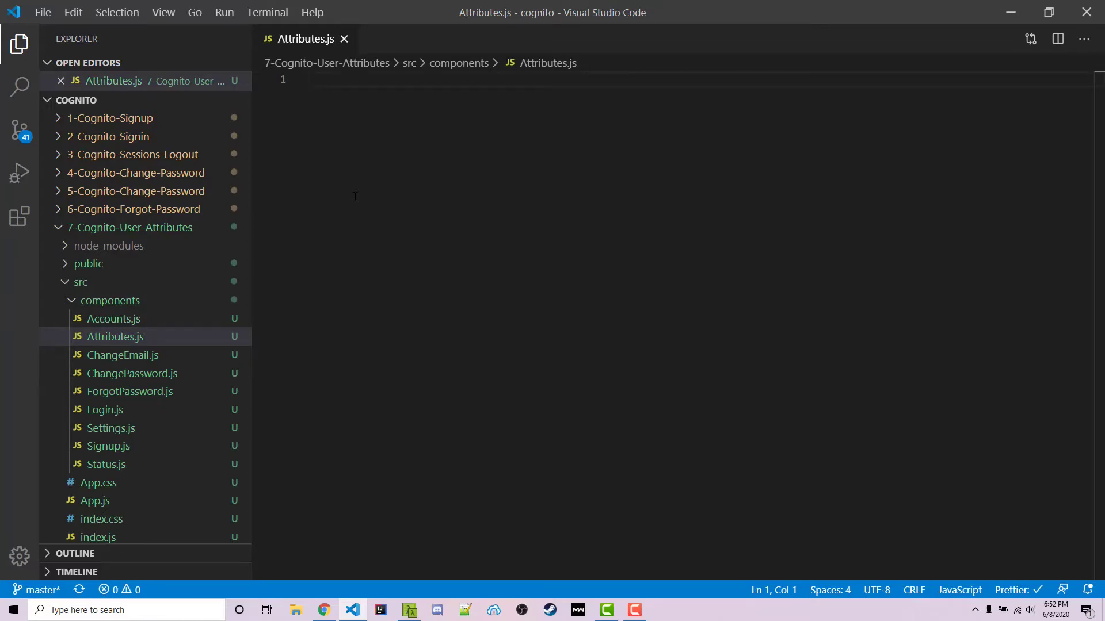
Import React with useEffect, useContext, useState and AccountContext from ./Accounts, checking getSession in Accounts.js.
type("import React, { useEffec")
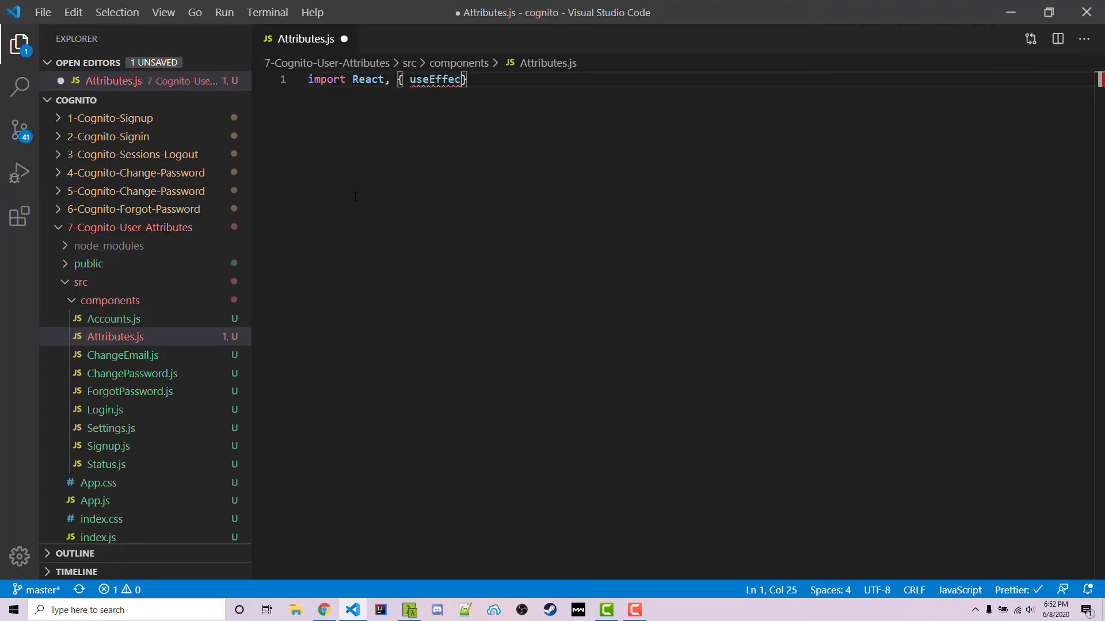
type(", useContext")
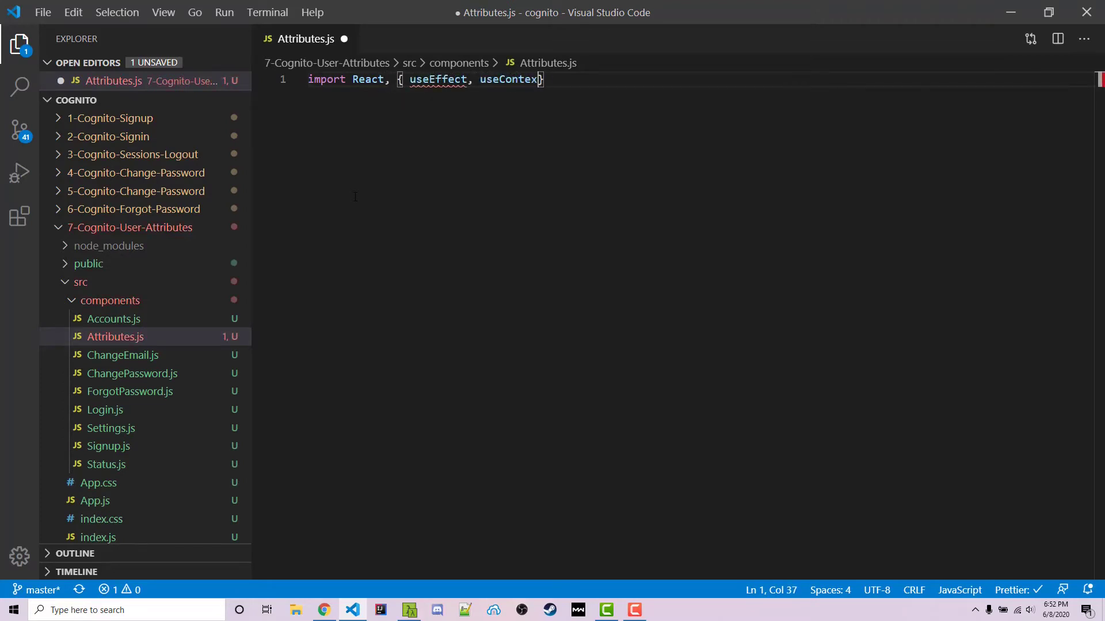
type(", useState} from 'react';")
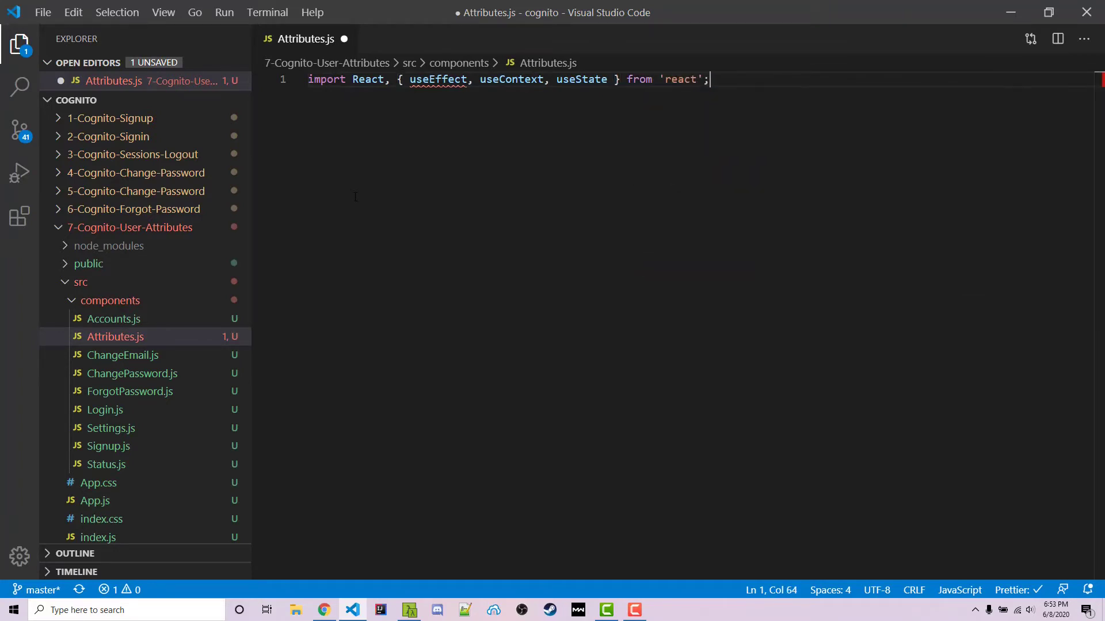
type("import { ACco")
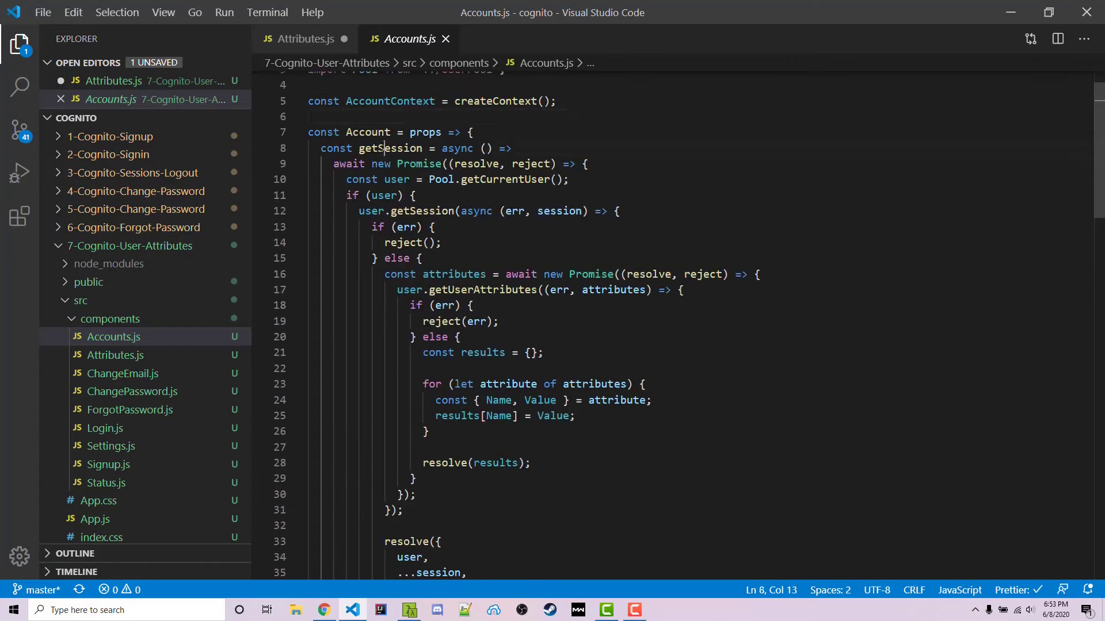
double_click(390, 148)
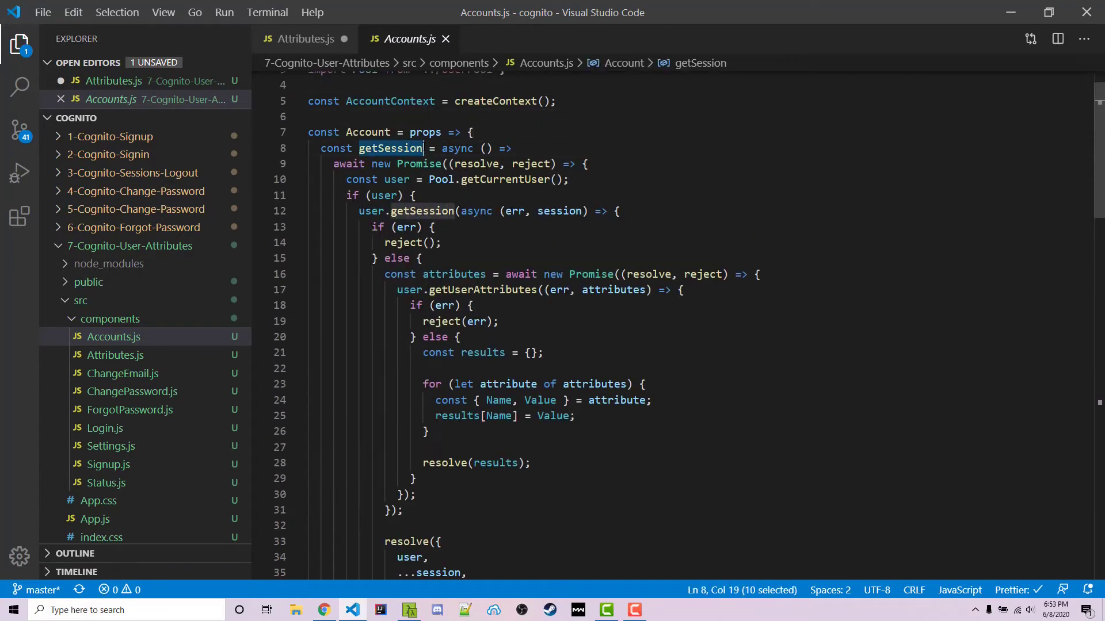
left_click(309, 117)
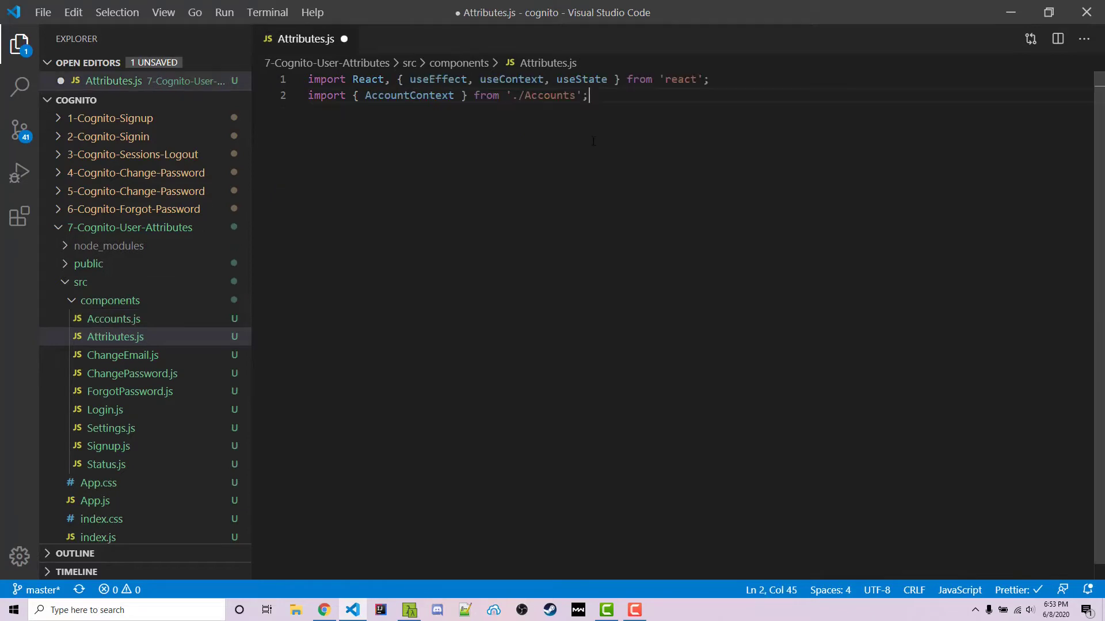
Export a default arrow component holding plan state via useState('').
type("export default")
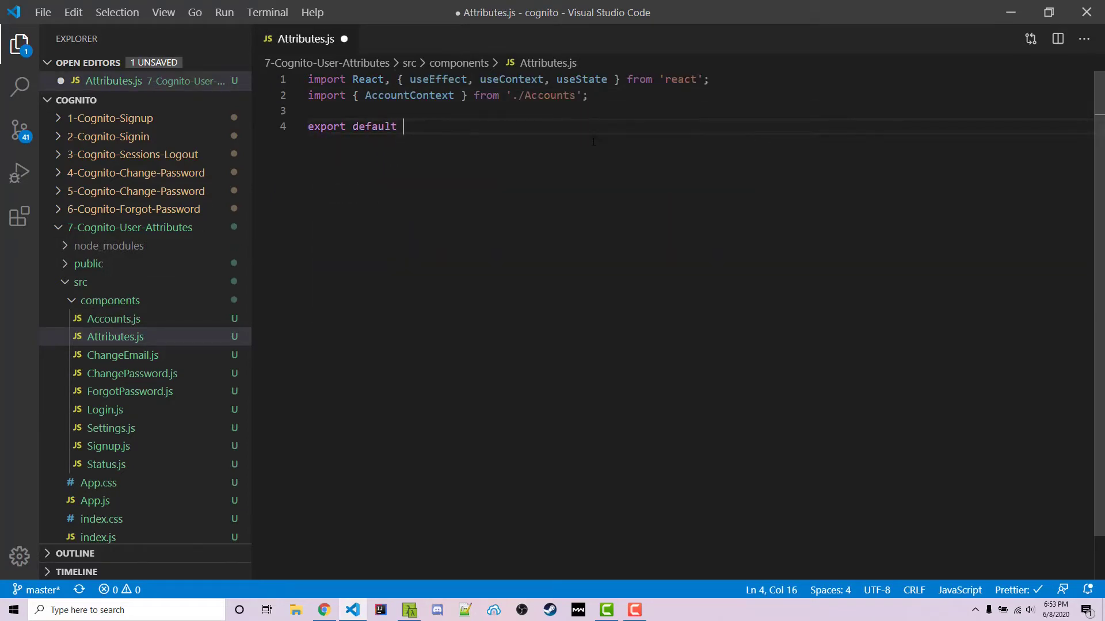
type("() => {};")
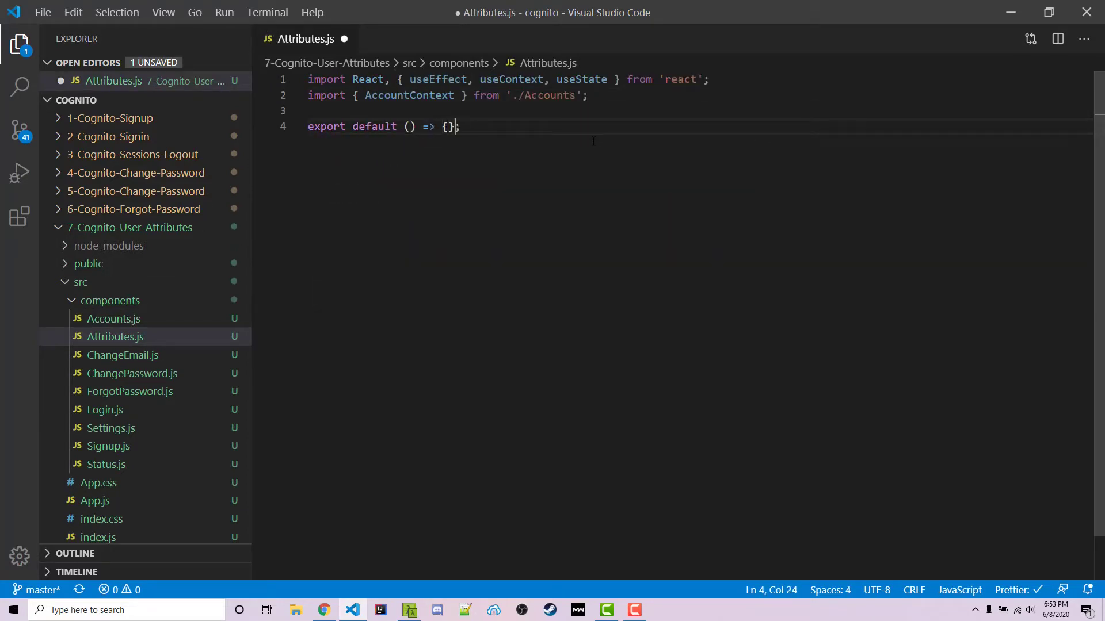
type("const [plan")
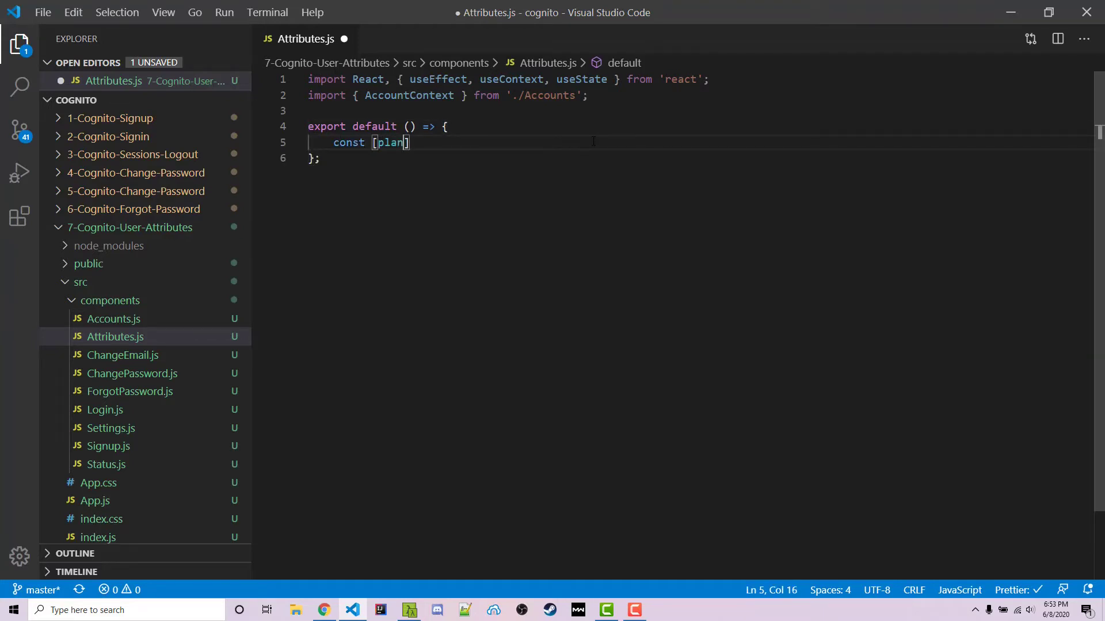
type(", setPlan]")
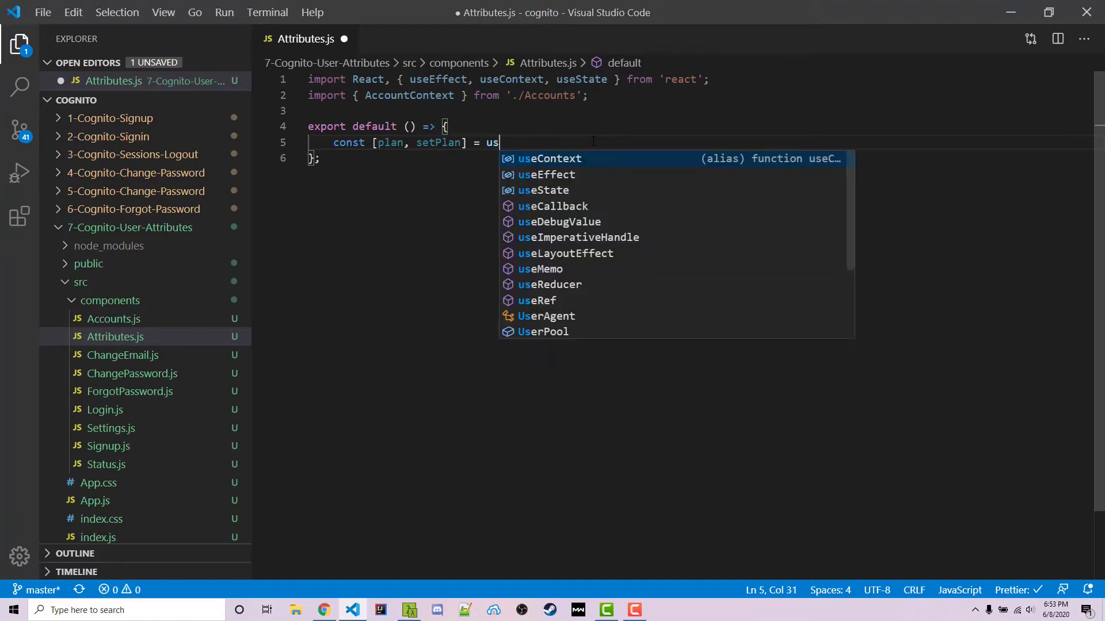
type("eState('');")
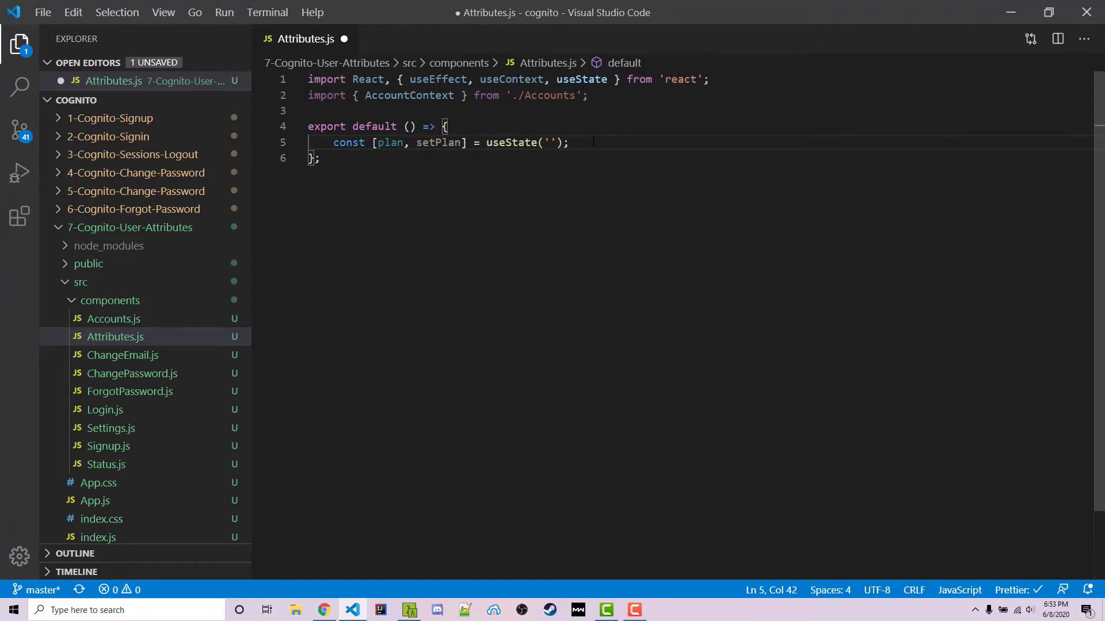
Add a useEffect stub with a TODO to fetch the plan.
type("useEffect(() => {")
type("}, []);")
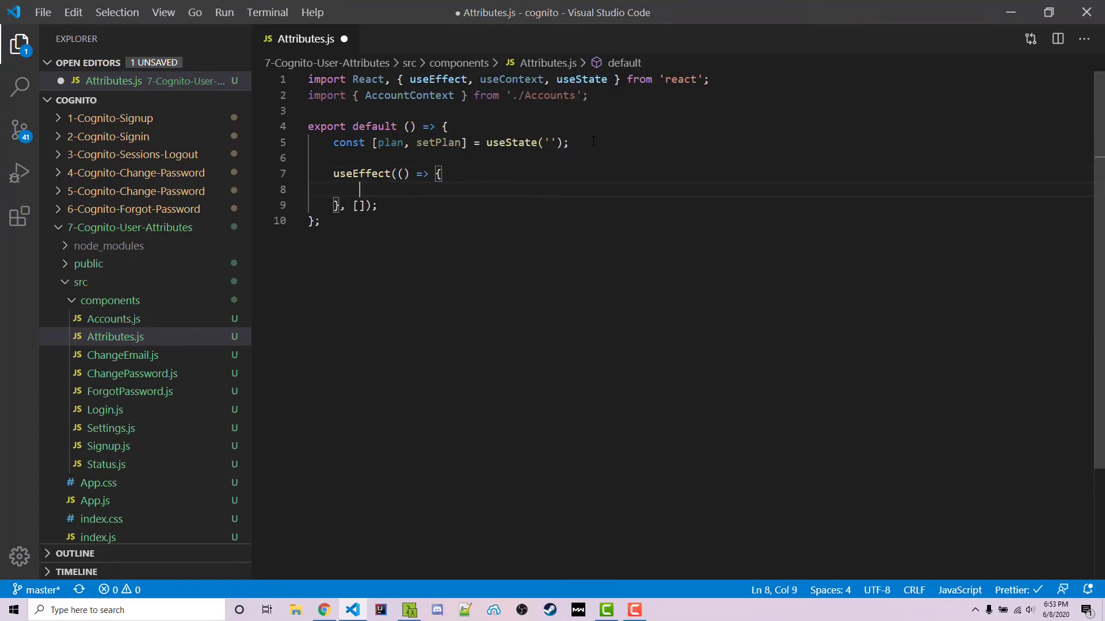
type("// TODO")
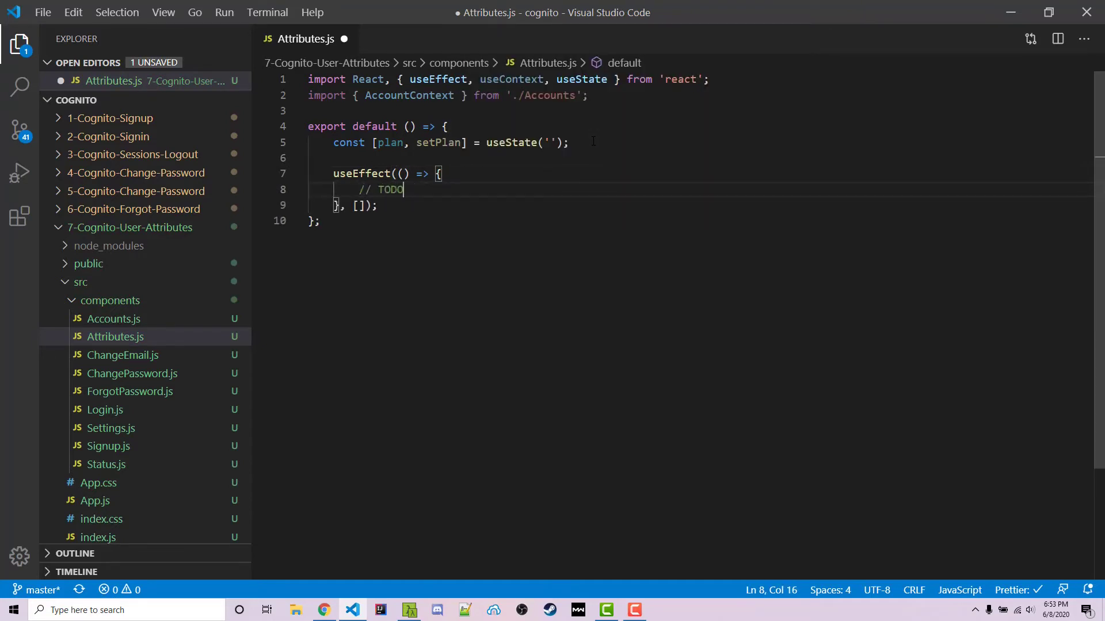
type(": Fetch the current plan from Cognito")
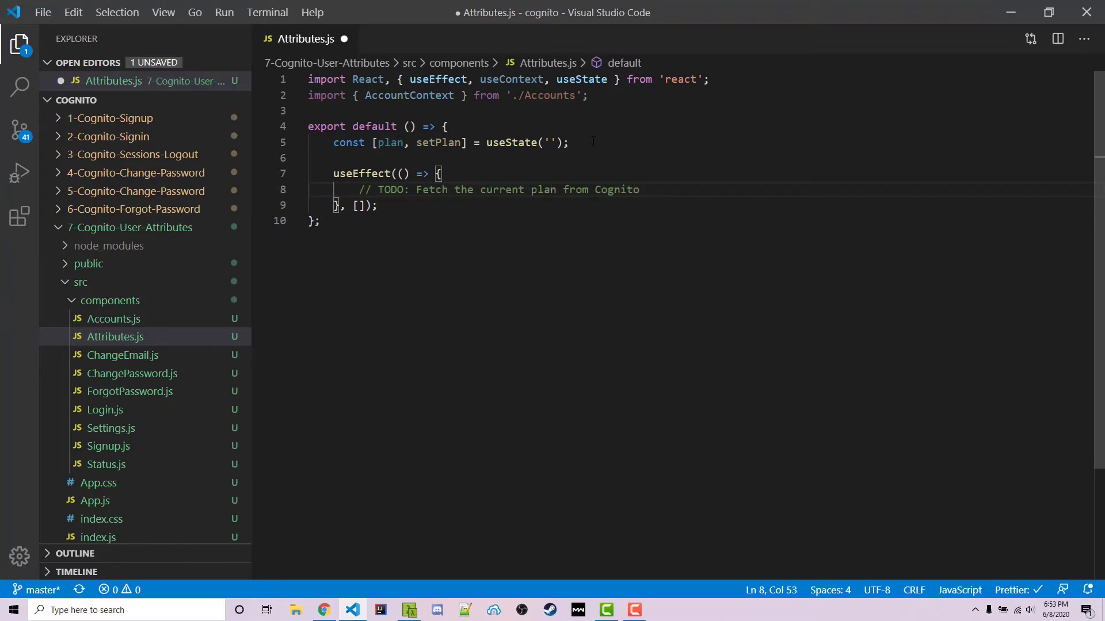
key("enter")
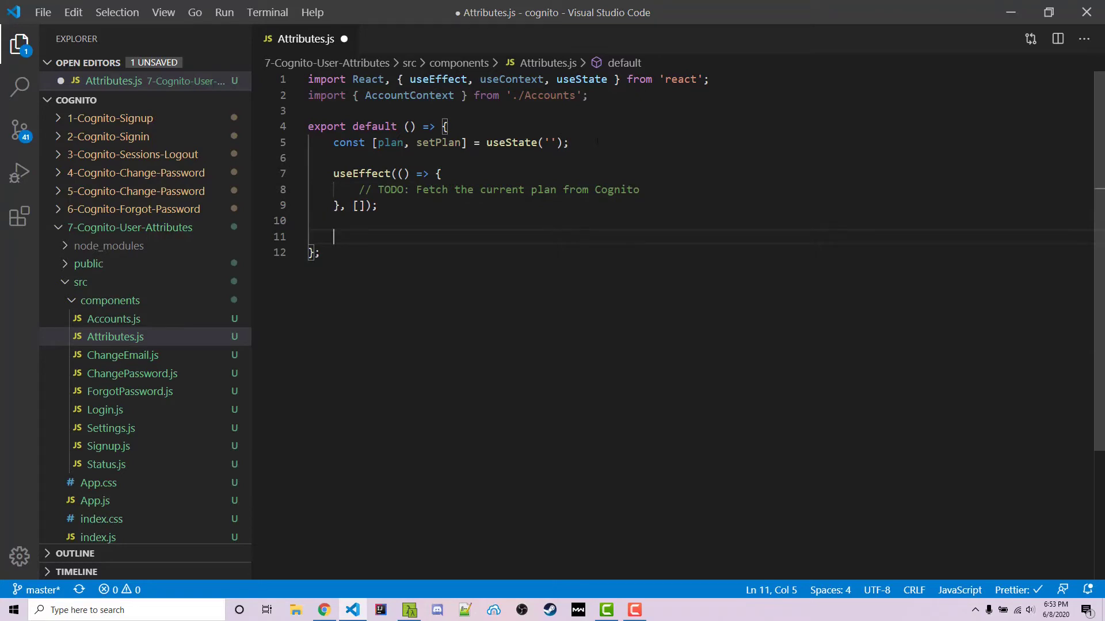
Write onSubmit calling event.preventDefault() with a TODO: Update the plan on Cognito.
type("const onSubit = event => {};")
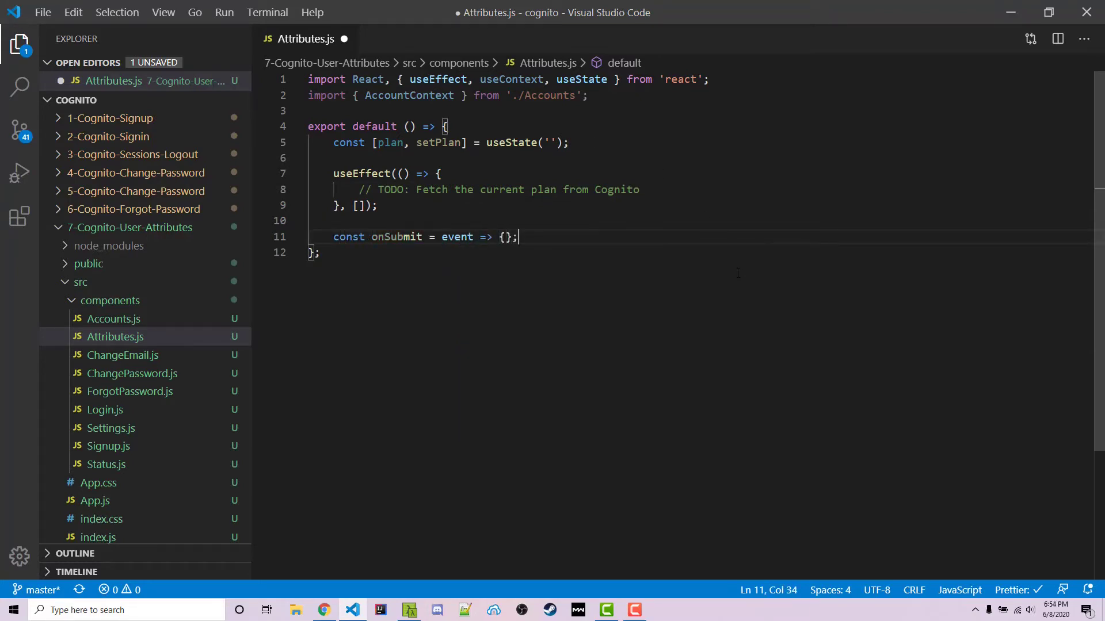
type("event.pr")
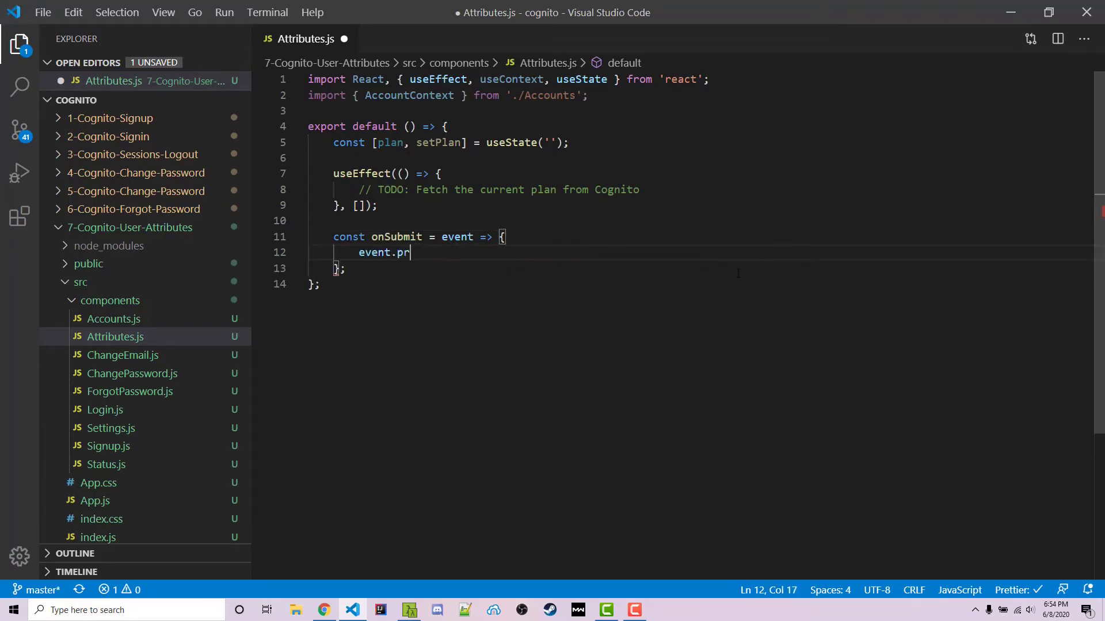
type("eventDefault();")
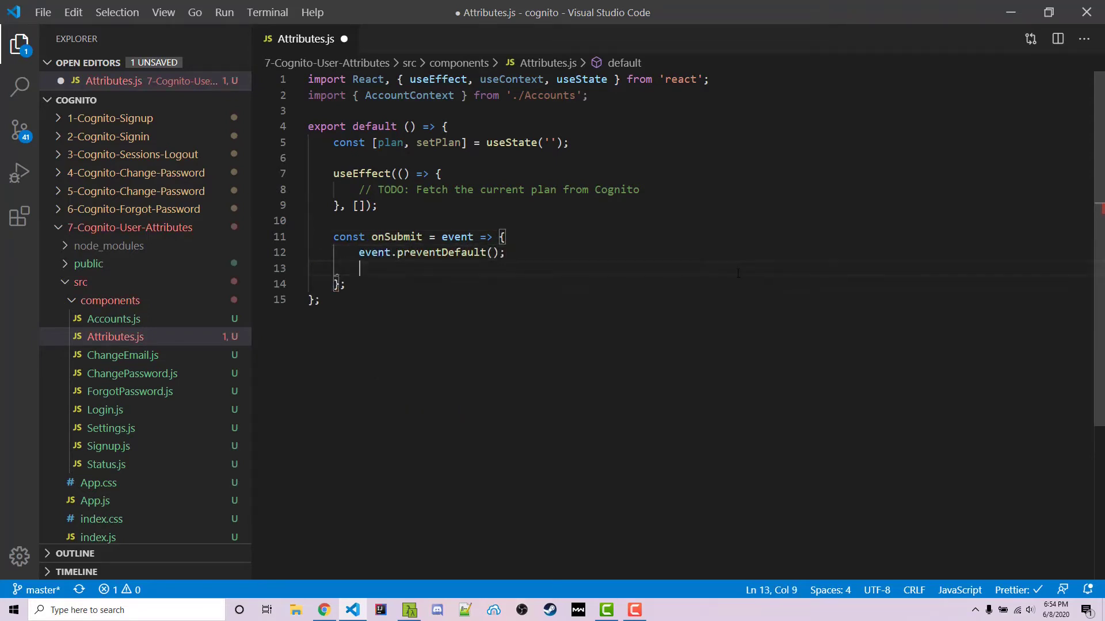
type("// TODO:")
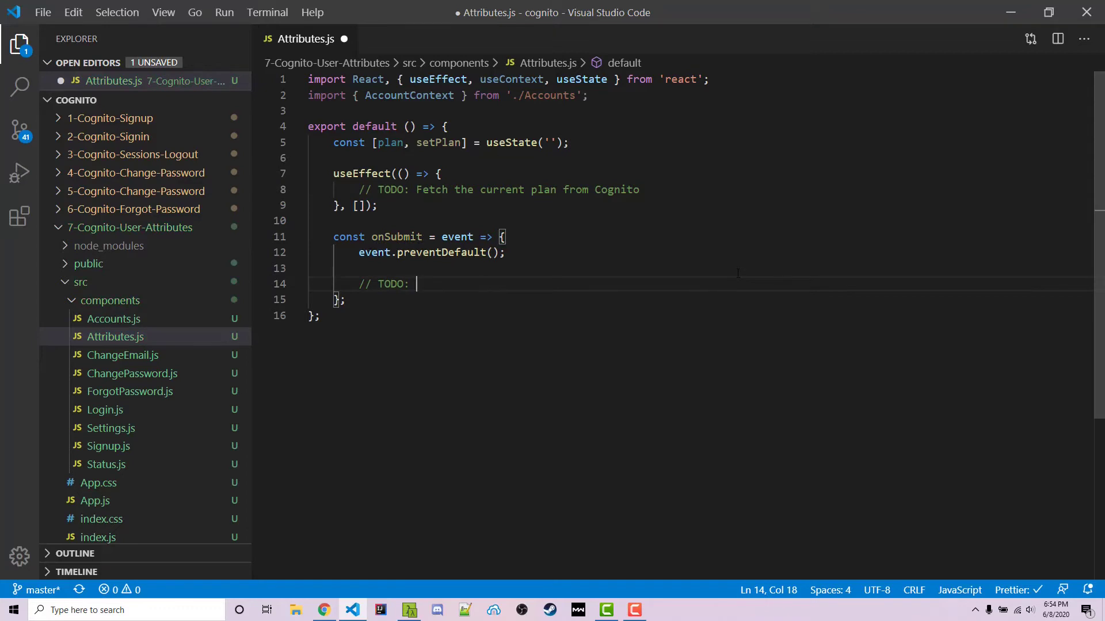
type("Update the plan on")
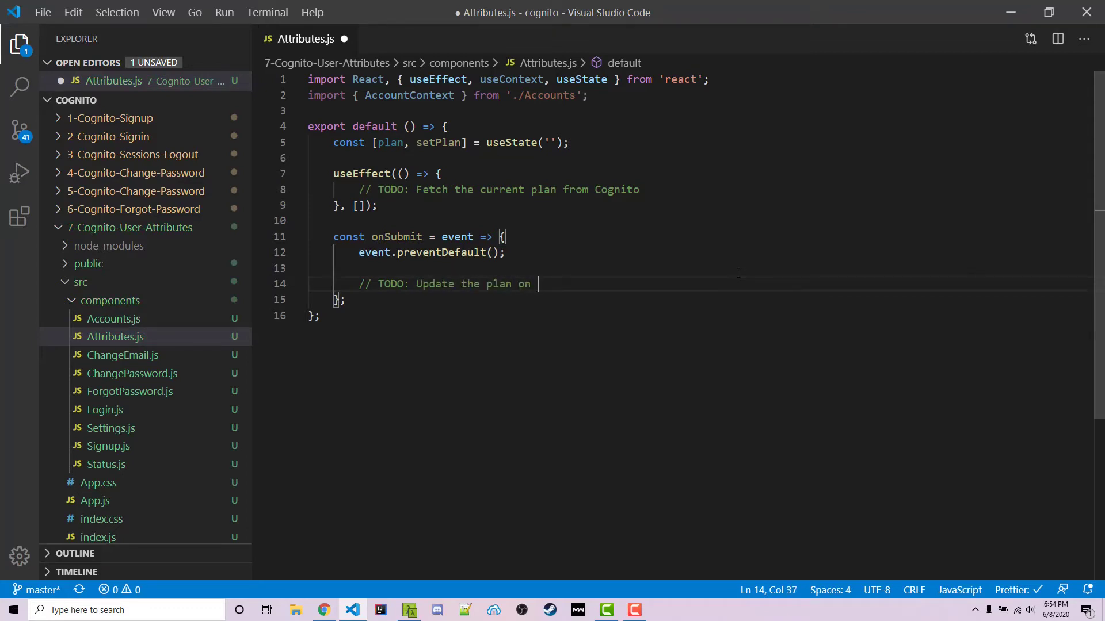
type("Cognito")
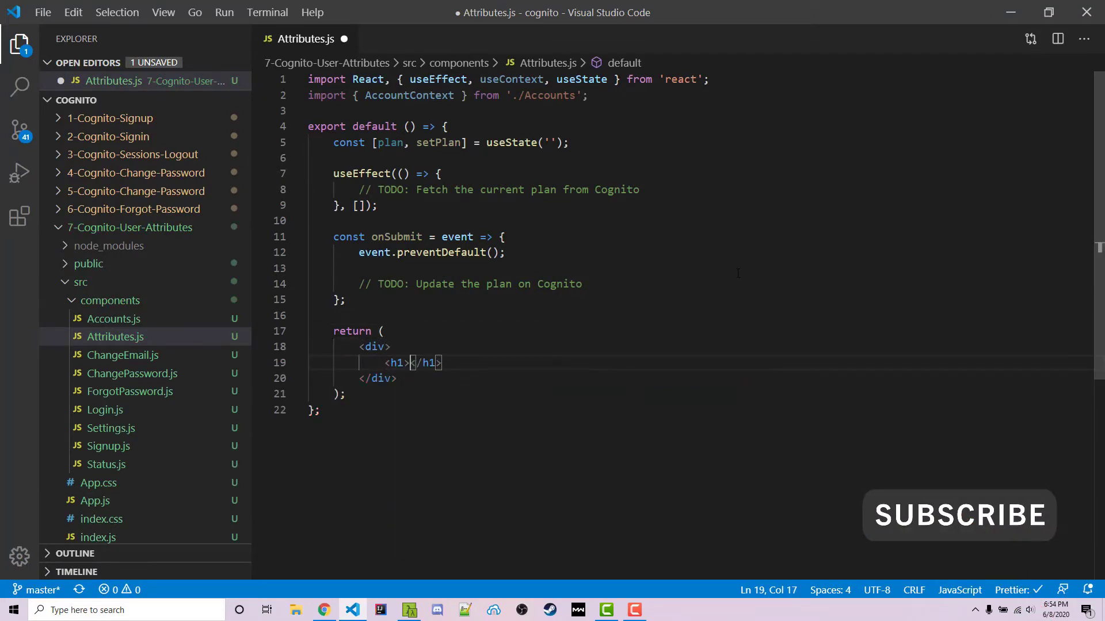
Return a div with 'Update your plan:' h1 and onSubmit form whose input binds plan via setPlan(event.target.value) plus a submit button.
type("Update your plan:")
type("<form></form>")
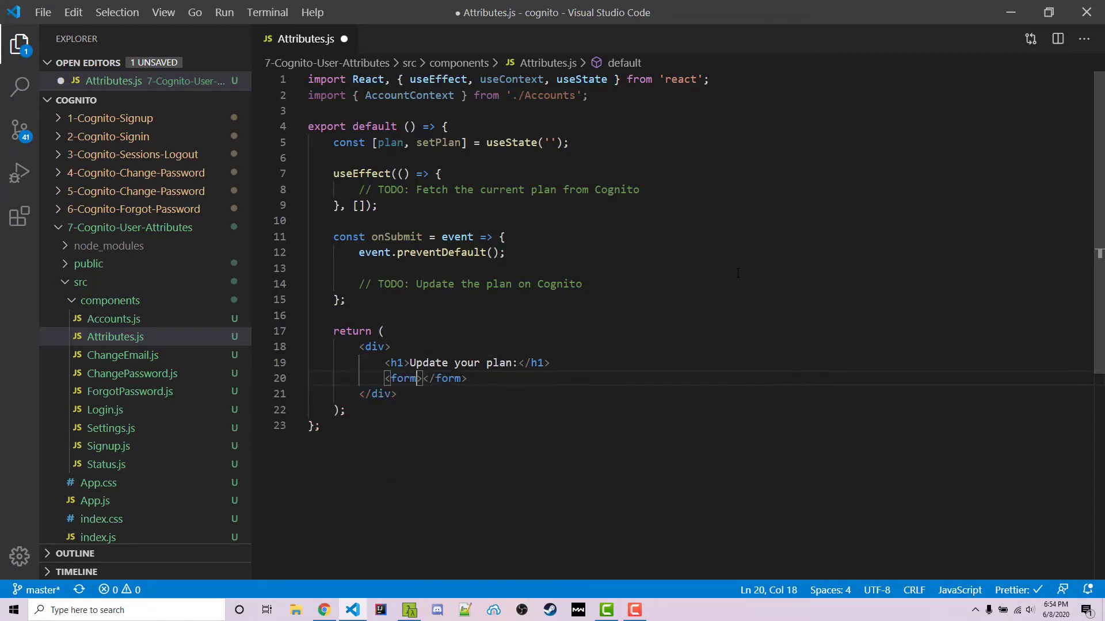
type("onSubmit={onSubmit}>")
type("<input />")
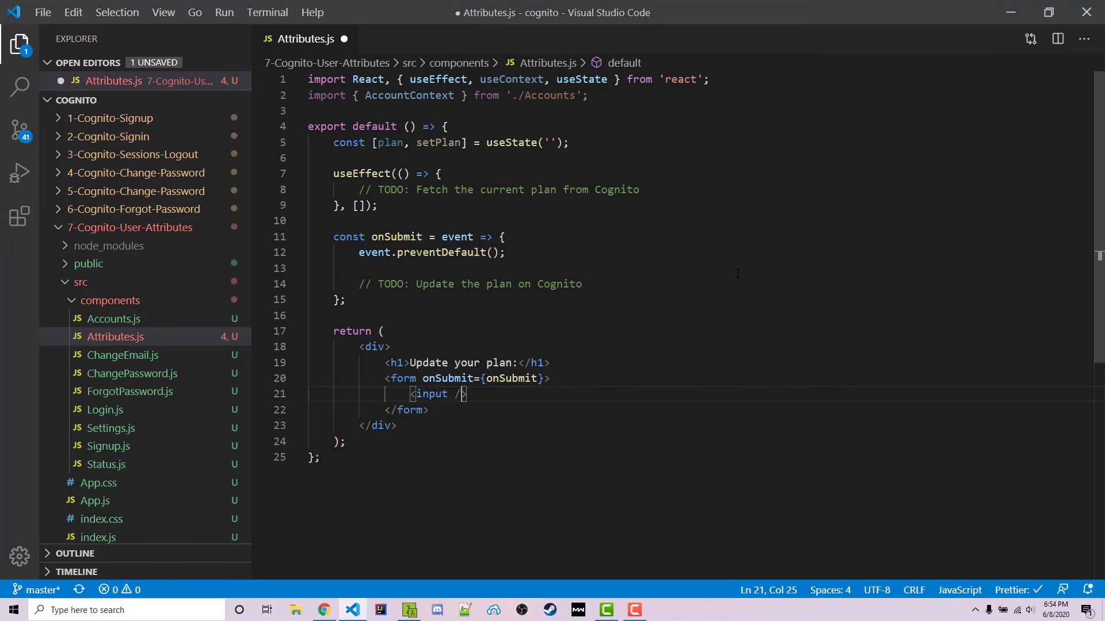
type("value={plan} onChange={event =>")
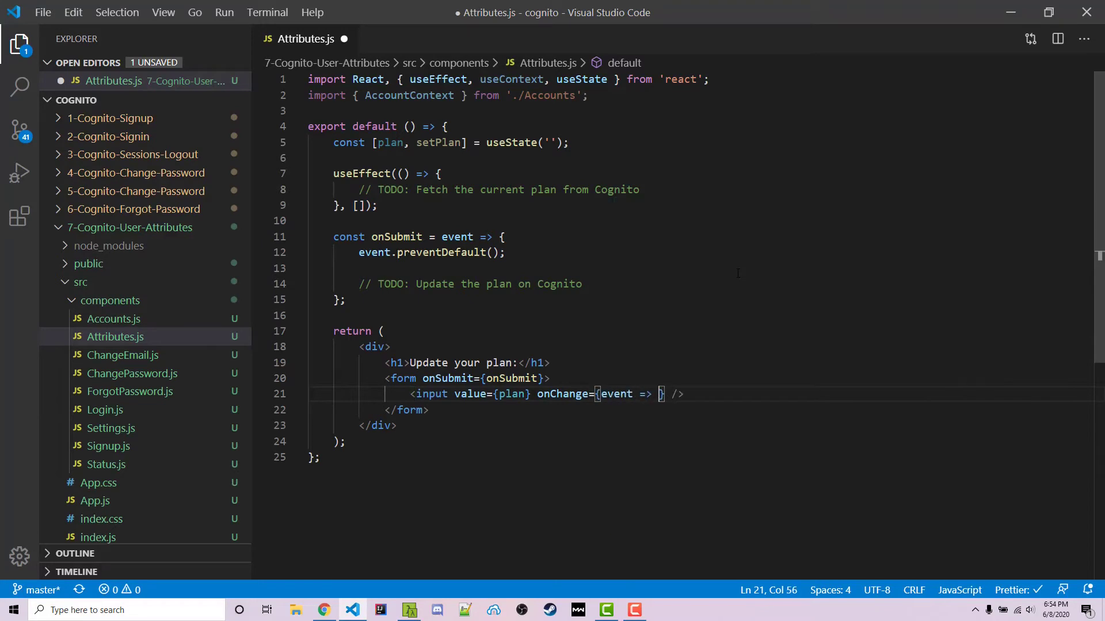
type("setPlan(event")
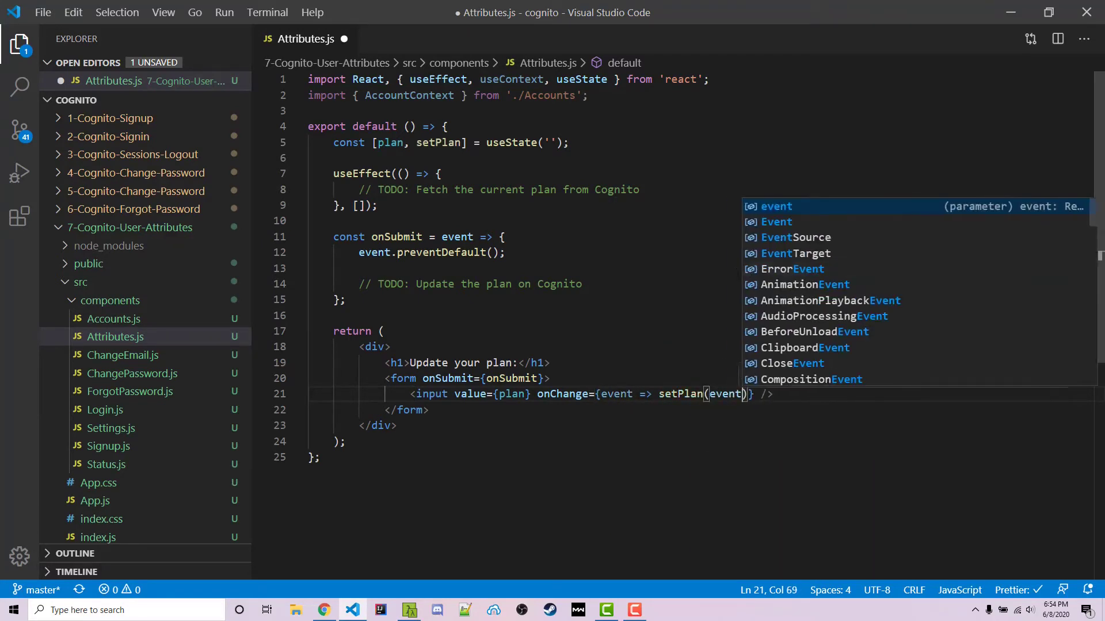
type(".target.value")
type("<button")
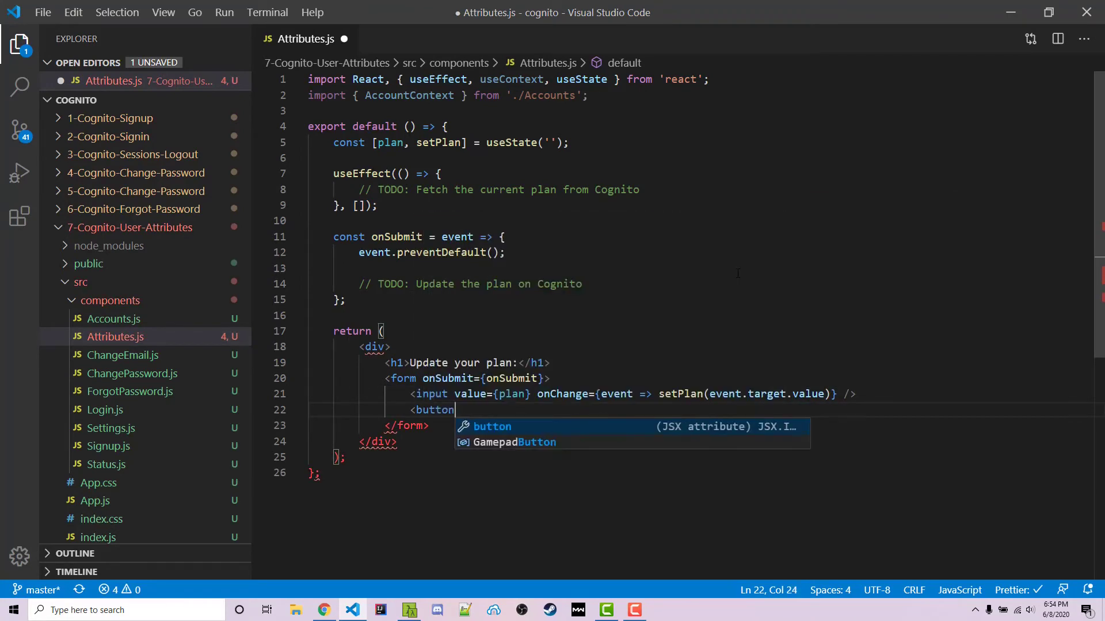
type(">type='submit'>Change plan</button>")
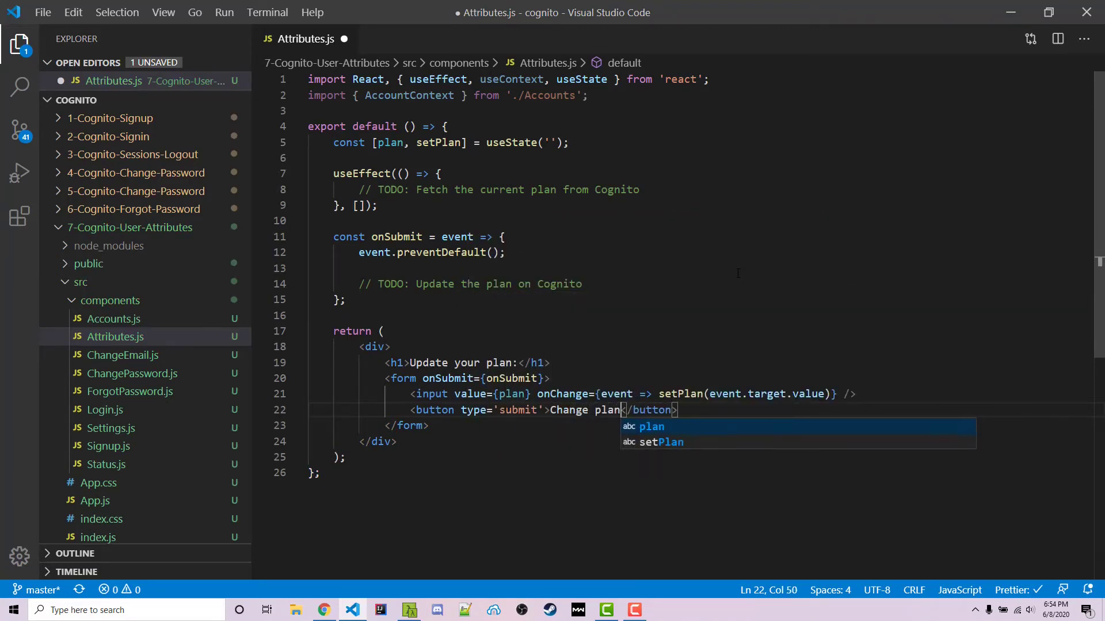
key("Enter")
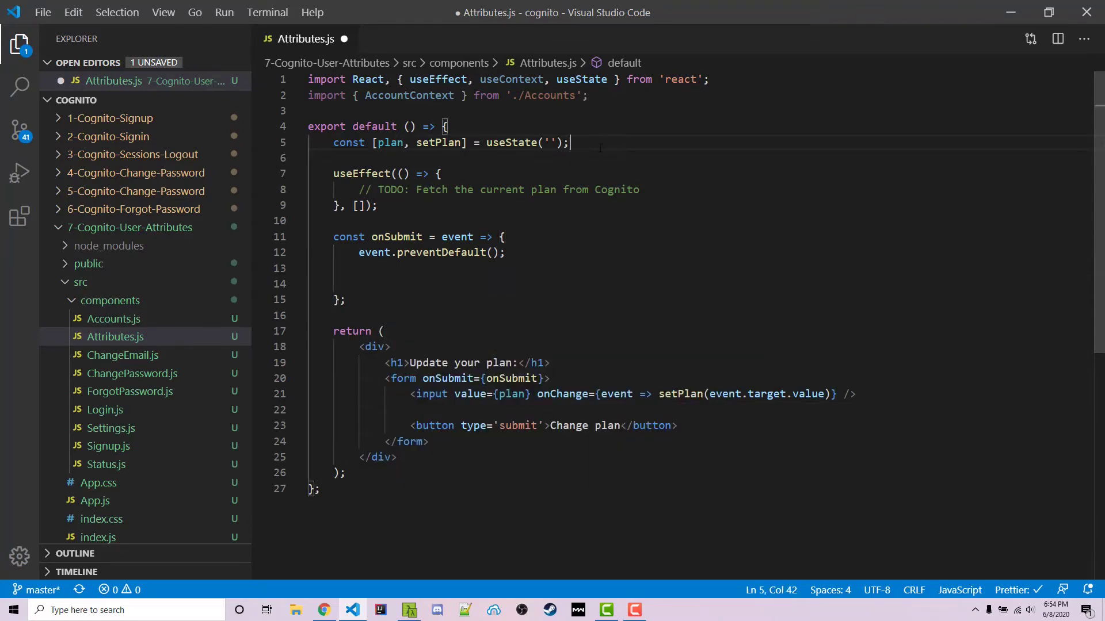
Add const { getSession } from useContext(AccountContext); below the useState line.
type("const {  }")
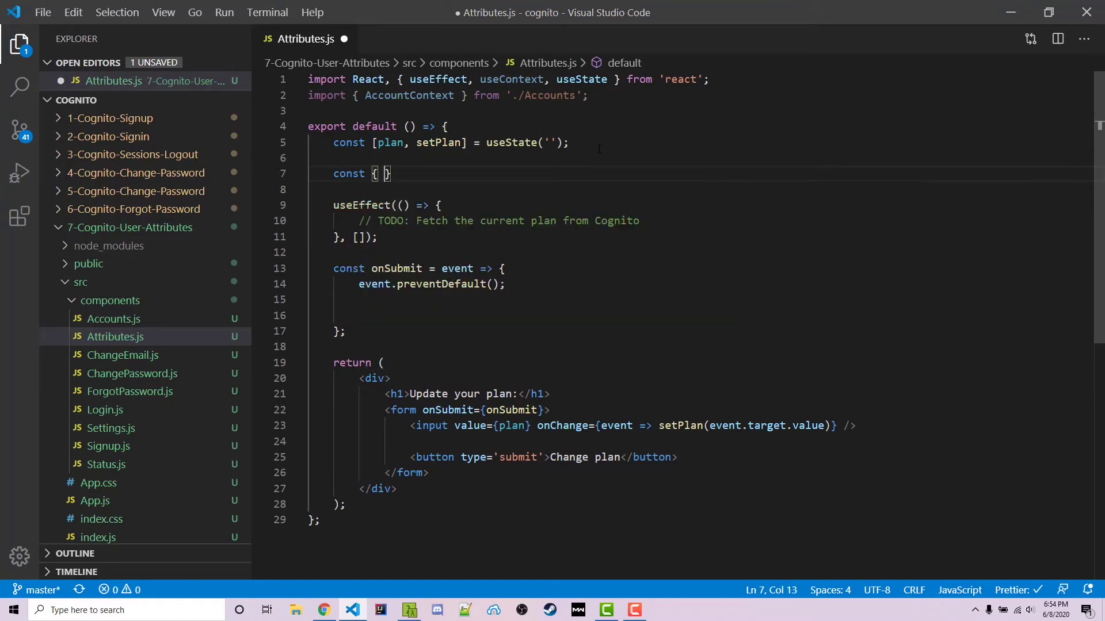
type("getSession } from useCon")
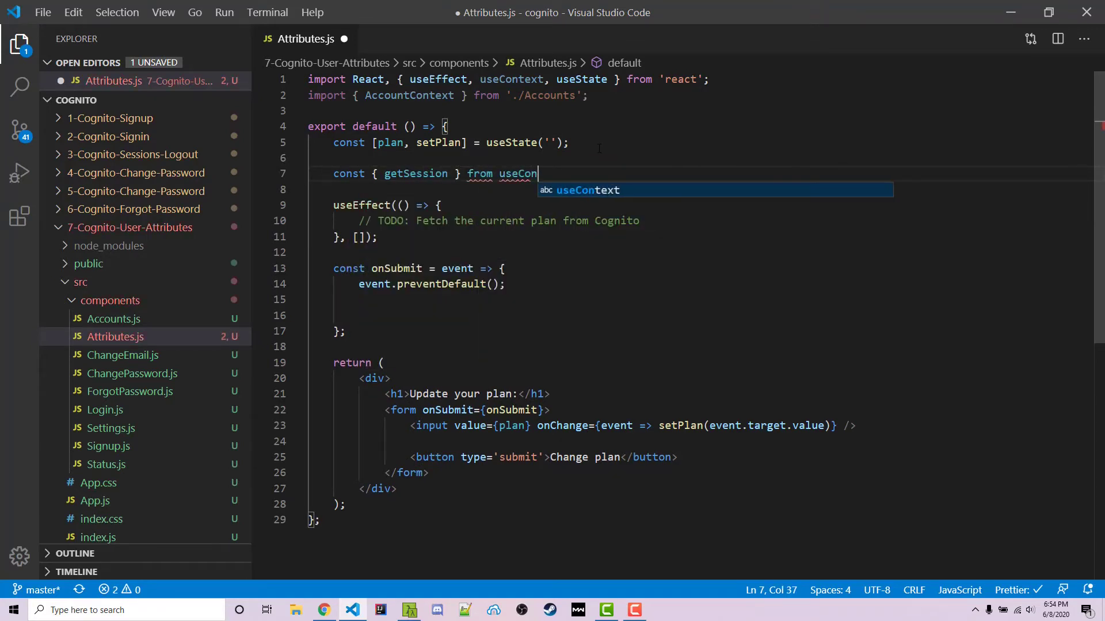
type("text(AccountContext);")
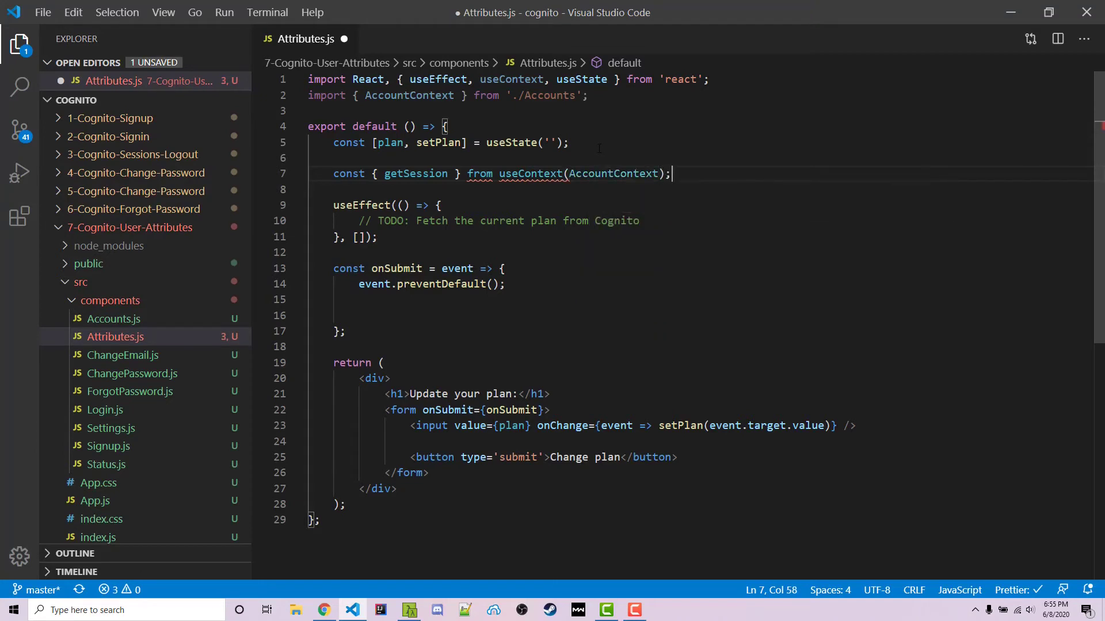
Correct the context line to const { getSession } = useContext(AccountContext).
type("=")
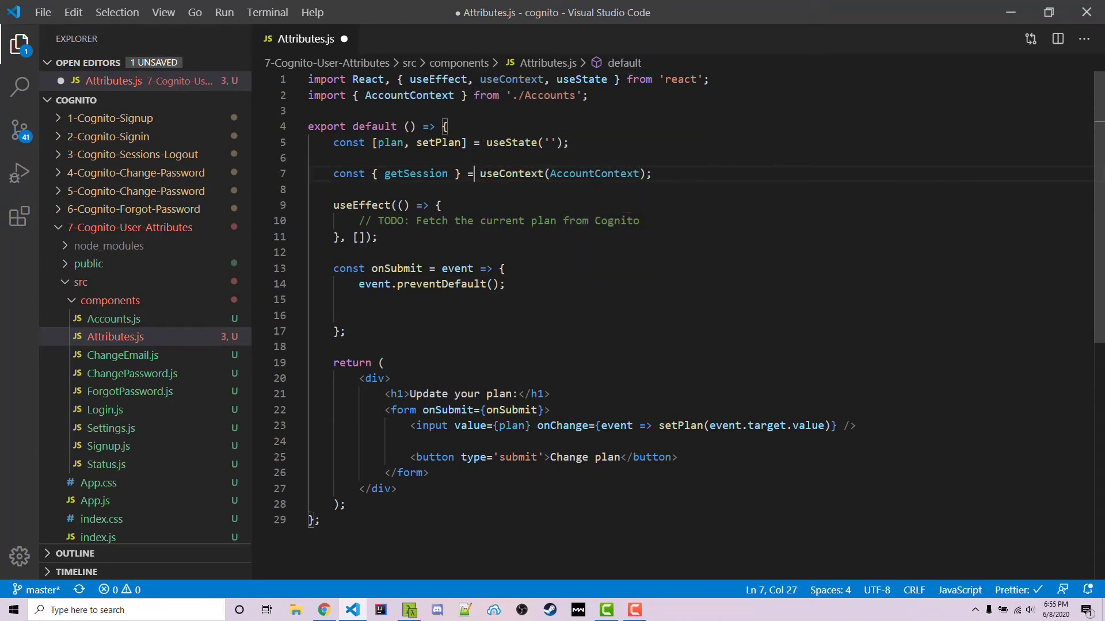
double_click(415, 174)
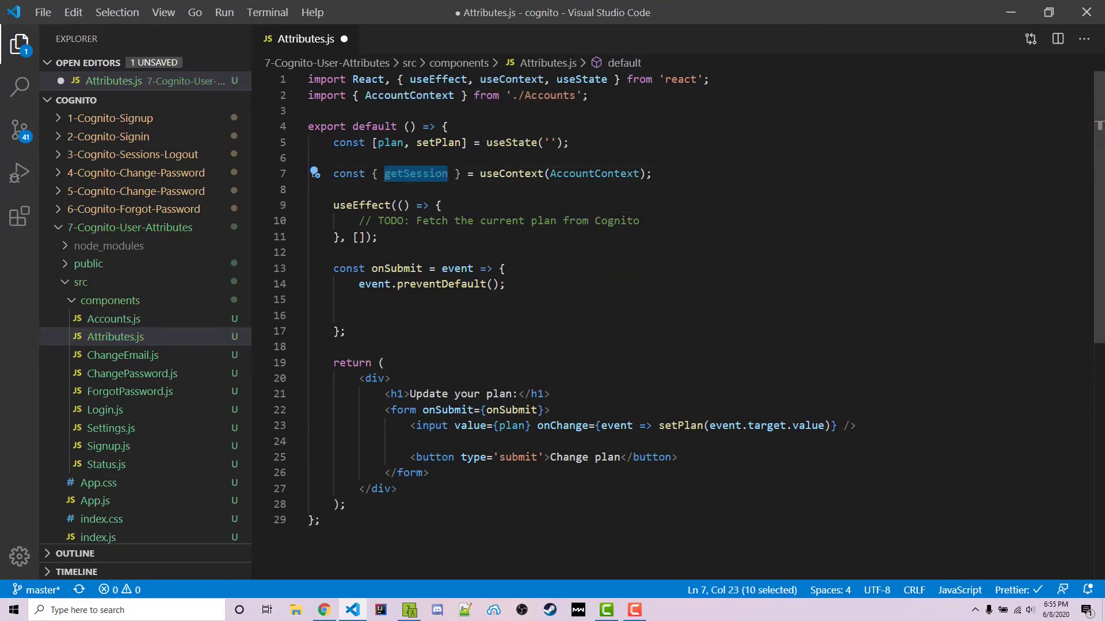
type("getSelection")
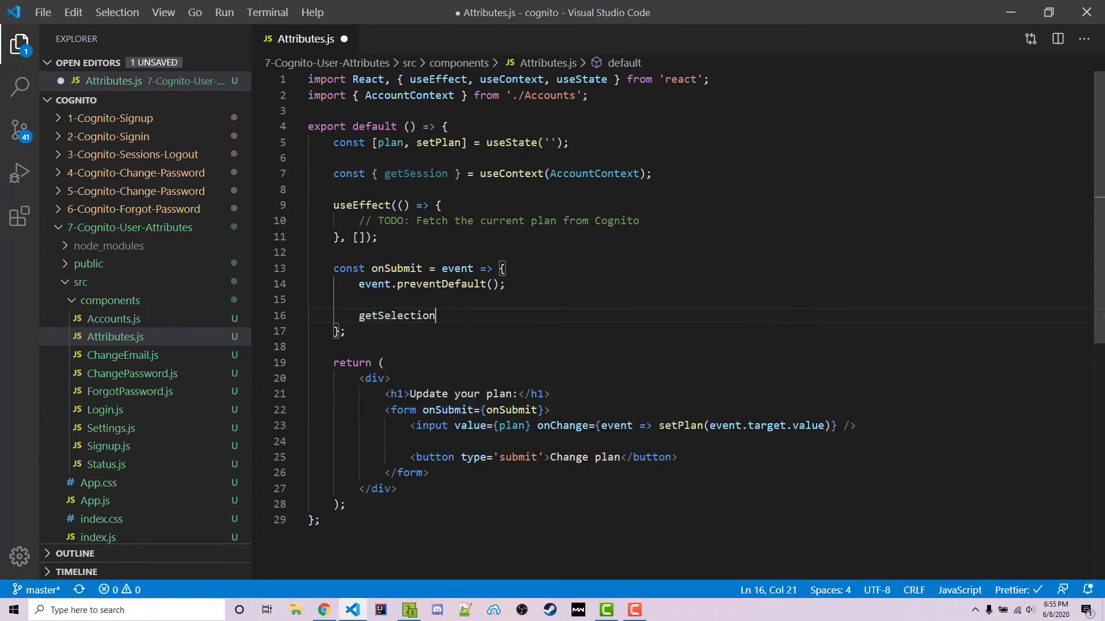
type("getSession")
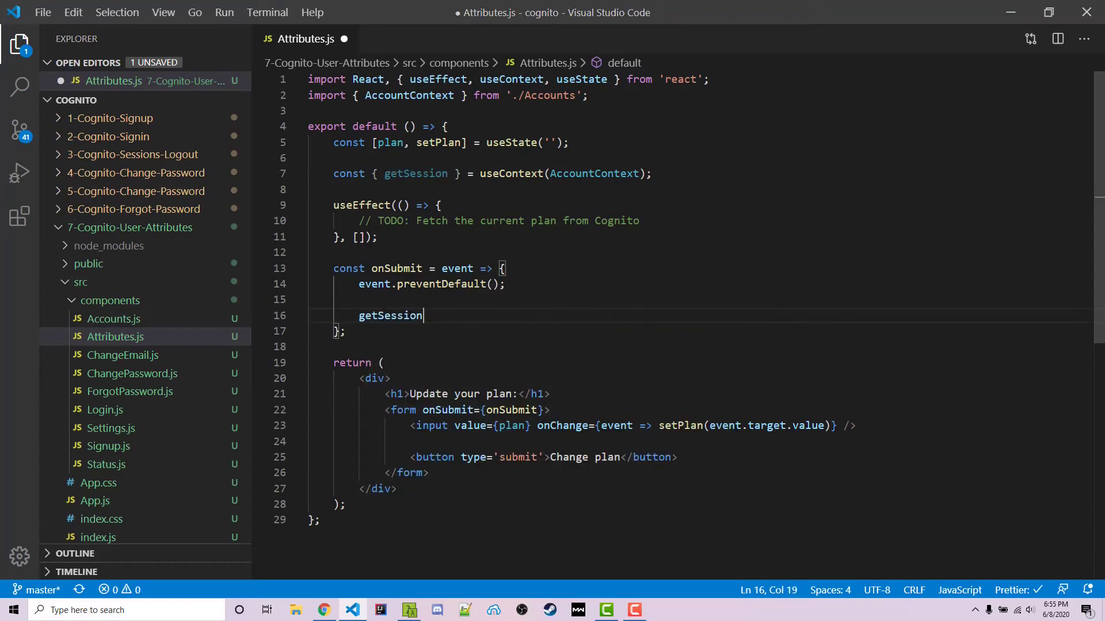
In onSubmit call getSession().then(({ user }) => ...) and begin an empty attributes array.
type("().then(({")
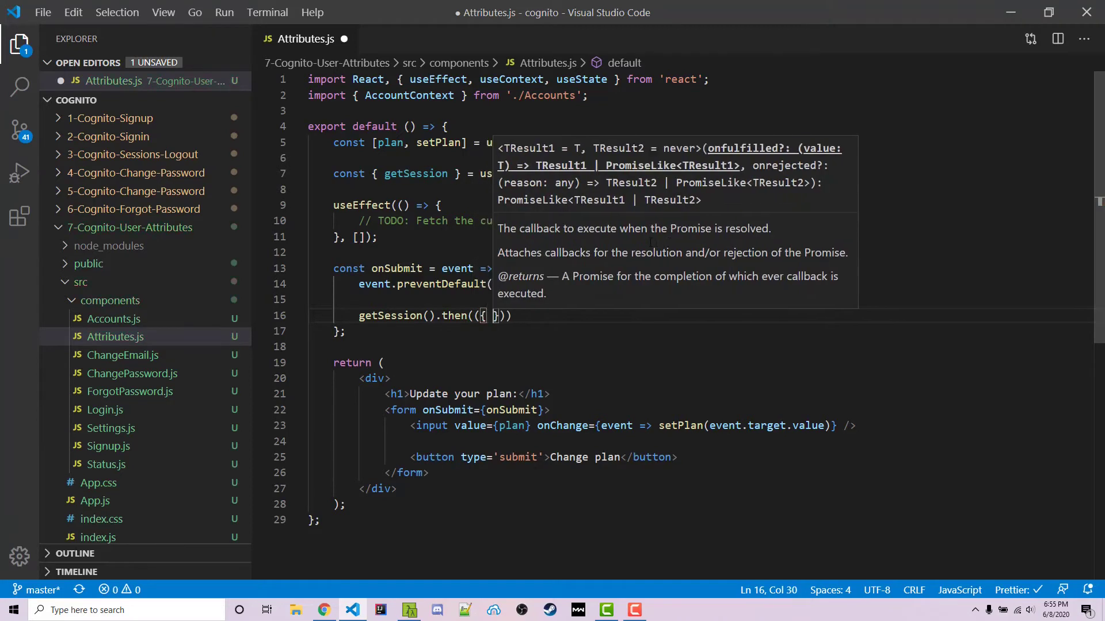
type("user")
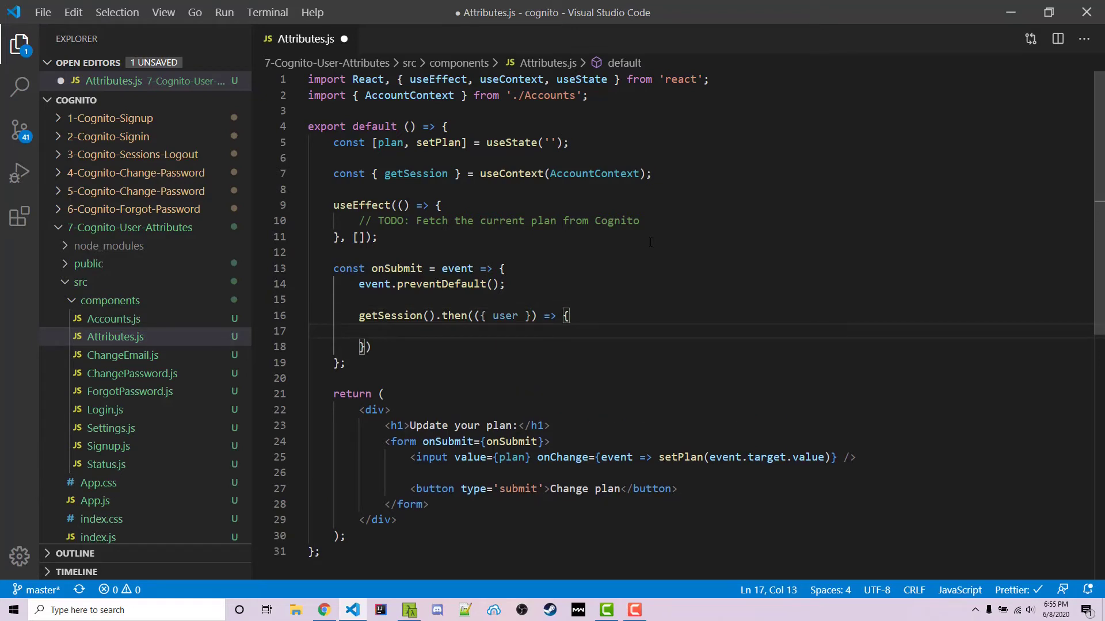
type("const at")
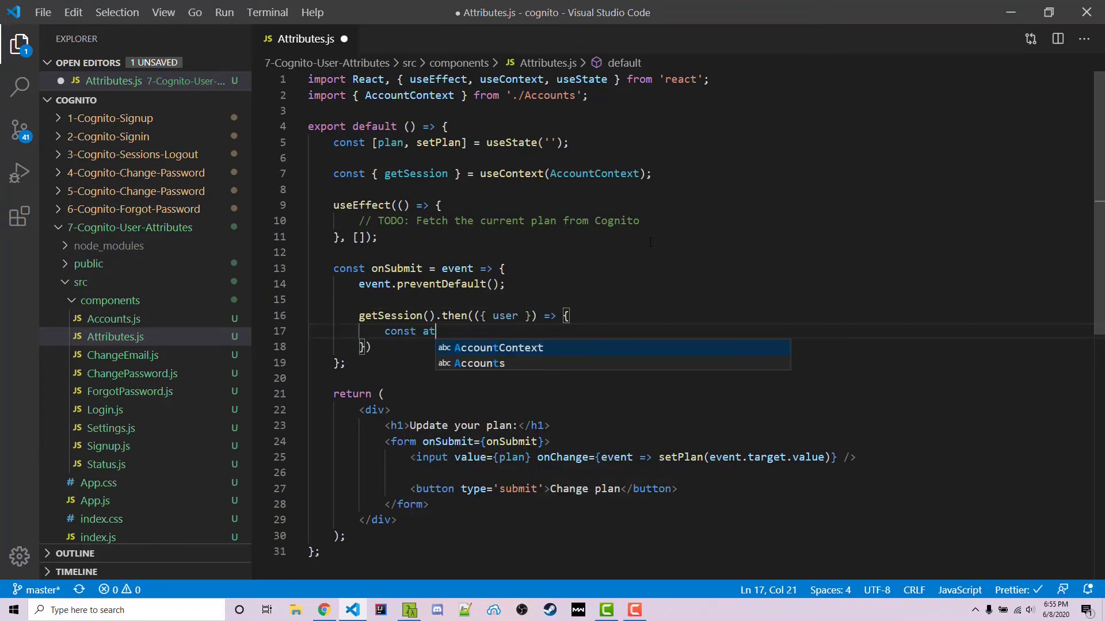
type("tributes = [")
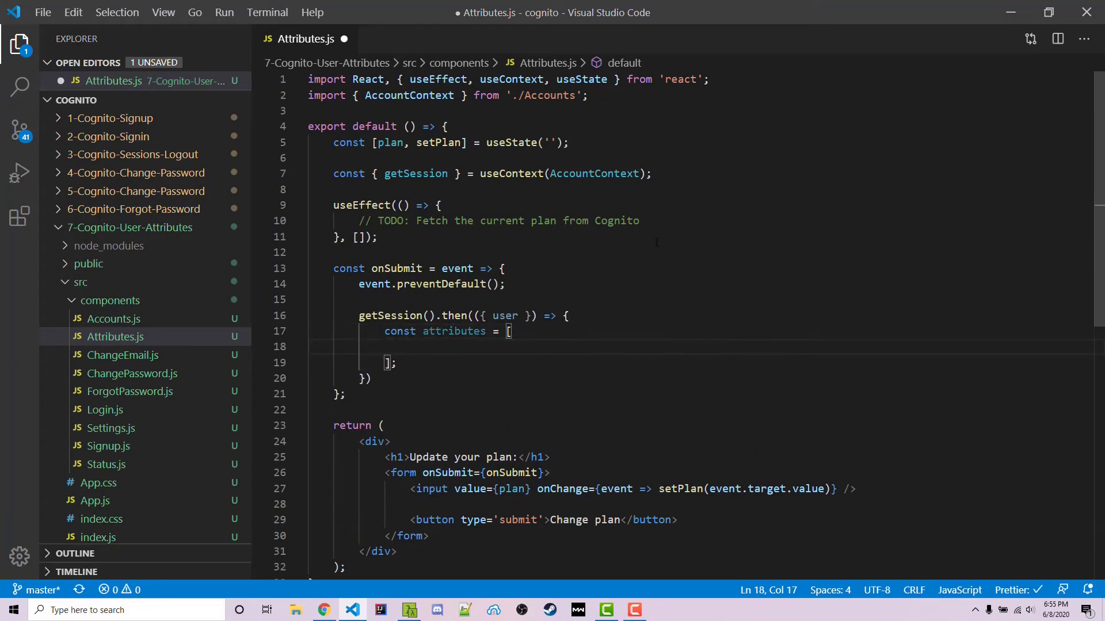
Import CognitoUserAttribute from amazon-cognito-identity-js and add one with Name 'custom:plan', Value plan to the array.
type("import { CognitoUser")
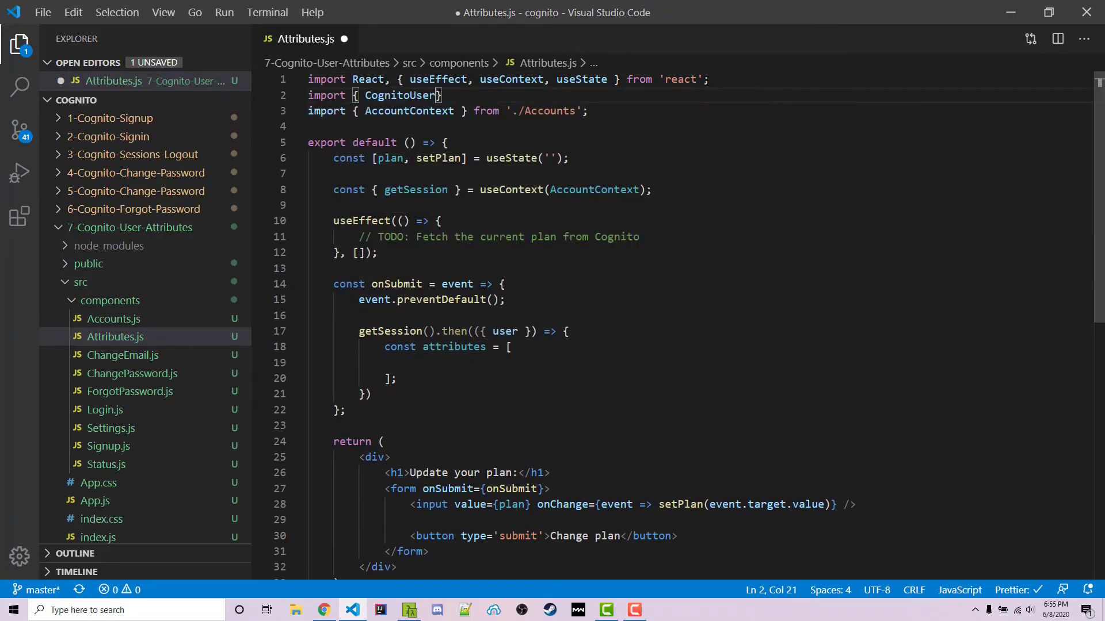
type("Attribute")
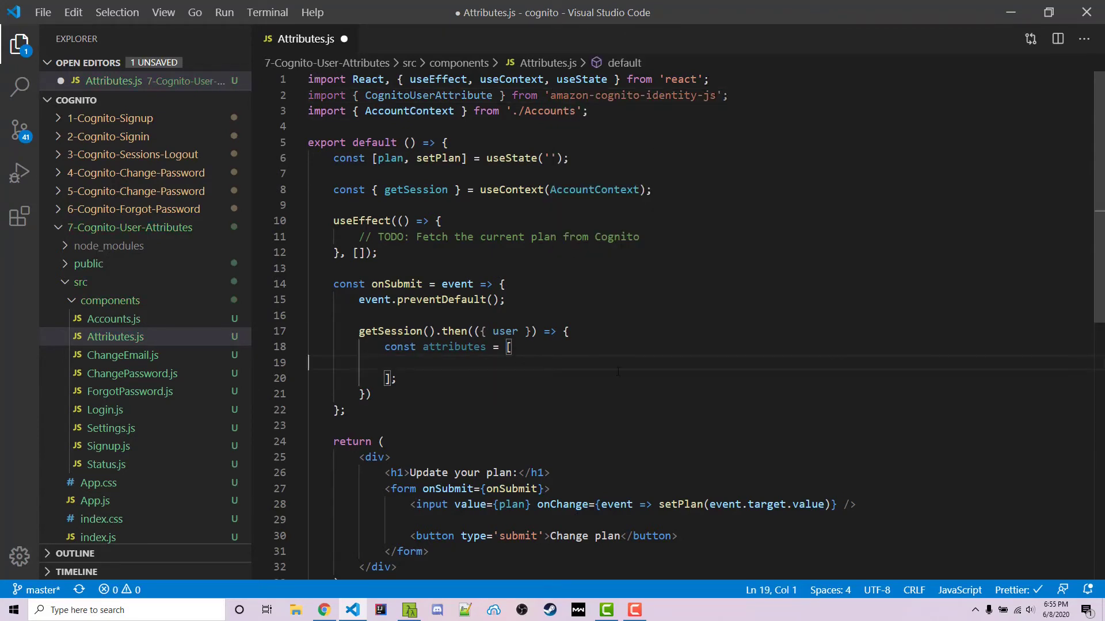
key("Tab")
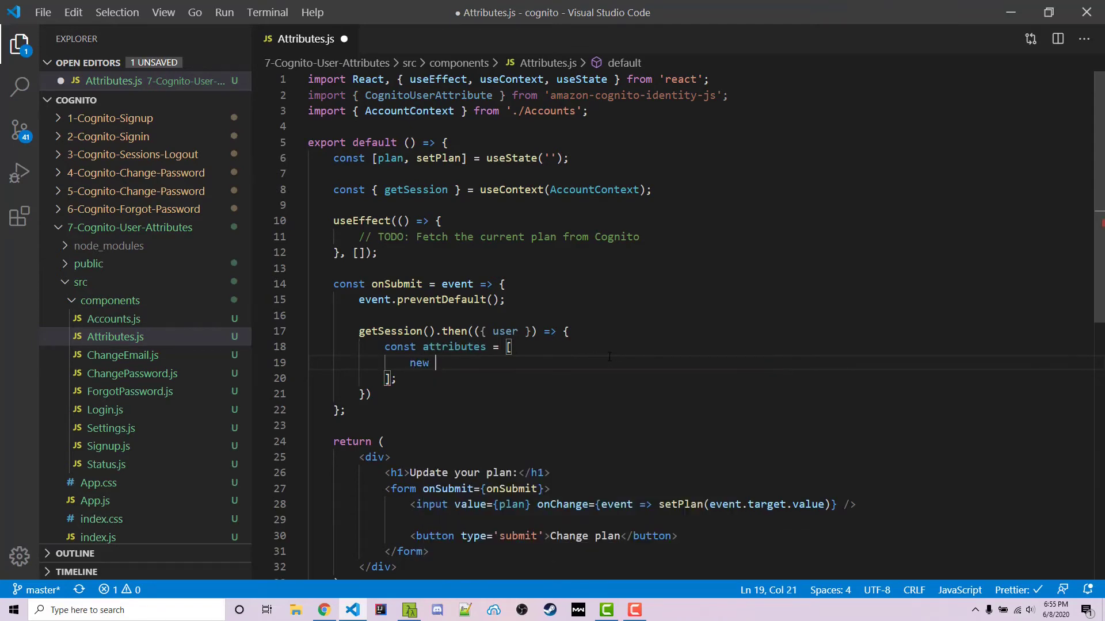
type("CognitoUserAttribute")
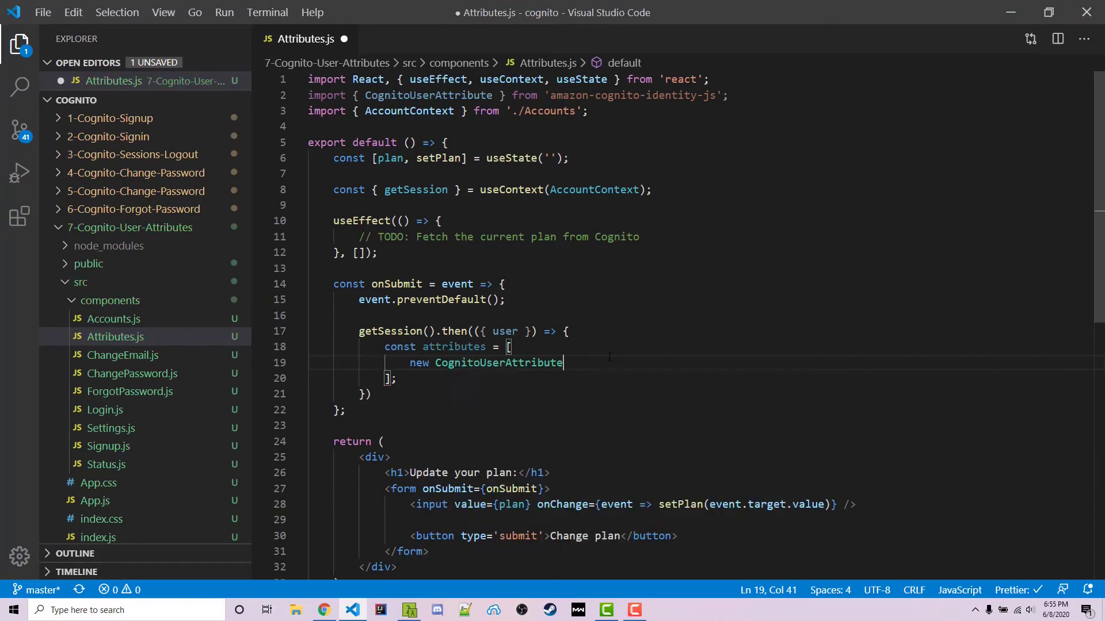
type("({})")
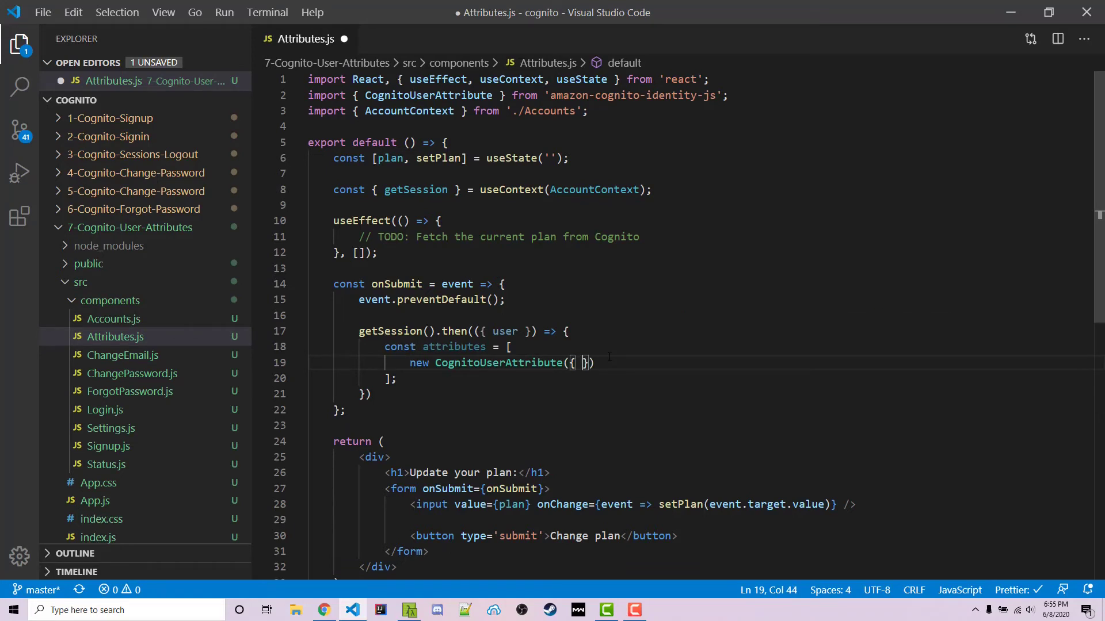
type("Name: 'custom:plan', Value: '")
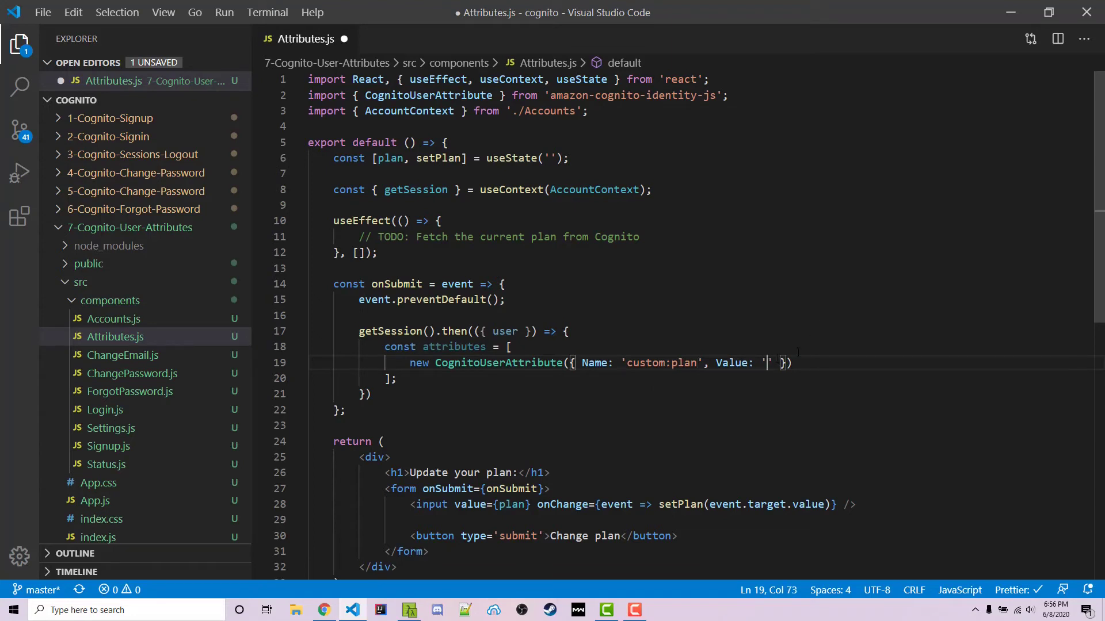
type("plan")
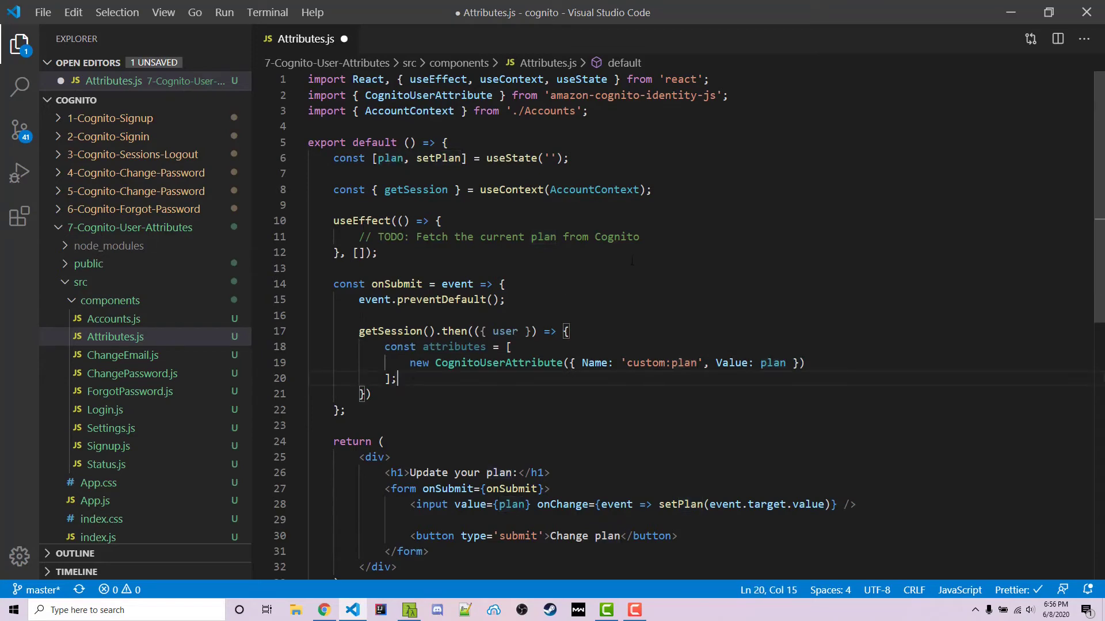
Call user.updateAttributes(attributes, (err, result) => ...) logging the error with console.error and the result.
type("user.")
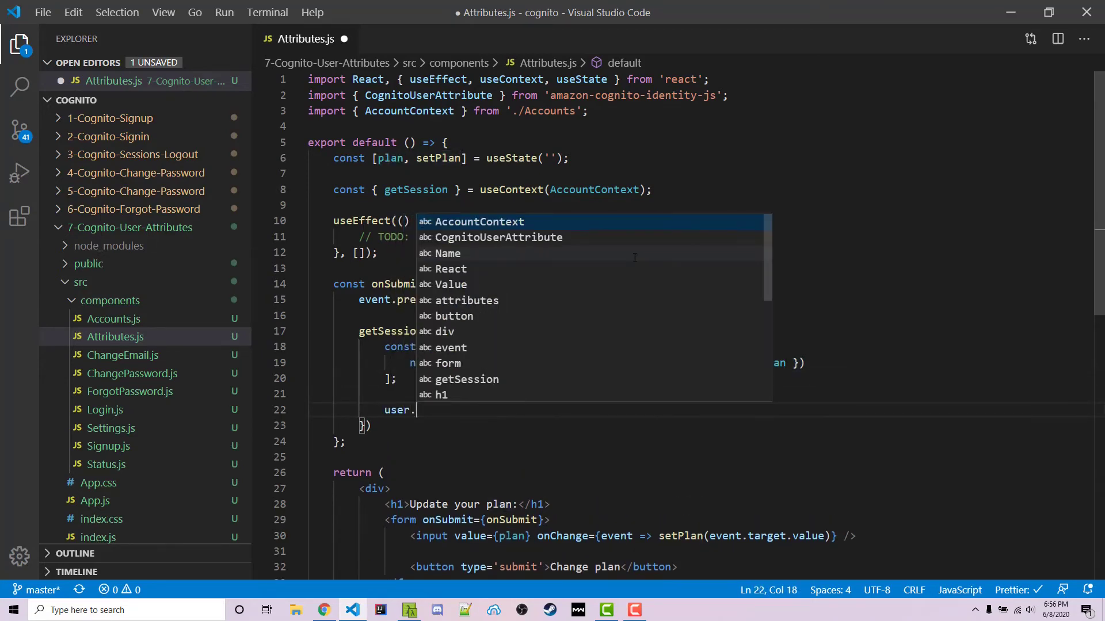
type("updateA")
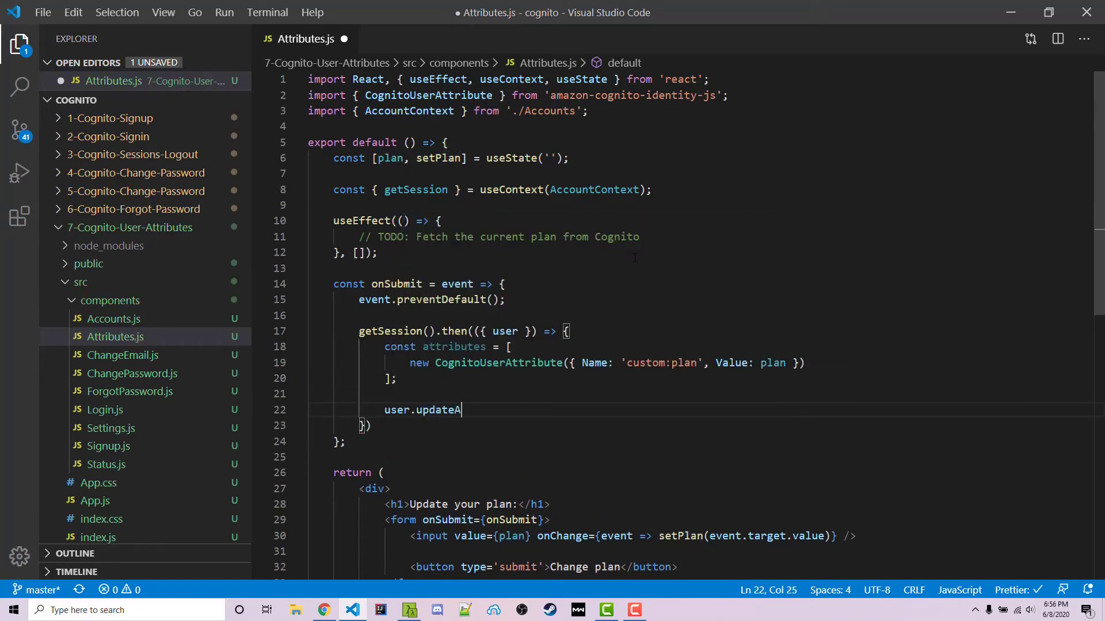
type("ttributes(attributes, (err, result) => {")
type("if (")
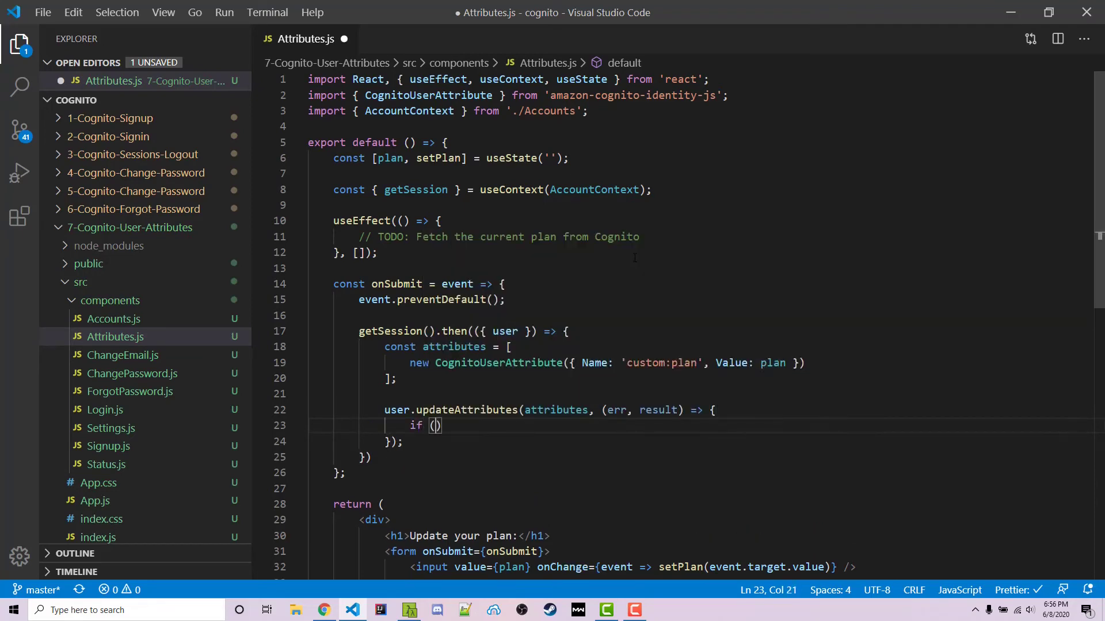
type("err) console.")
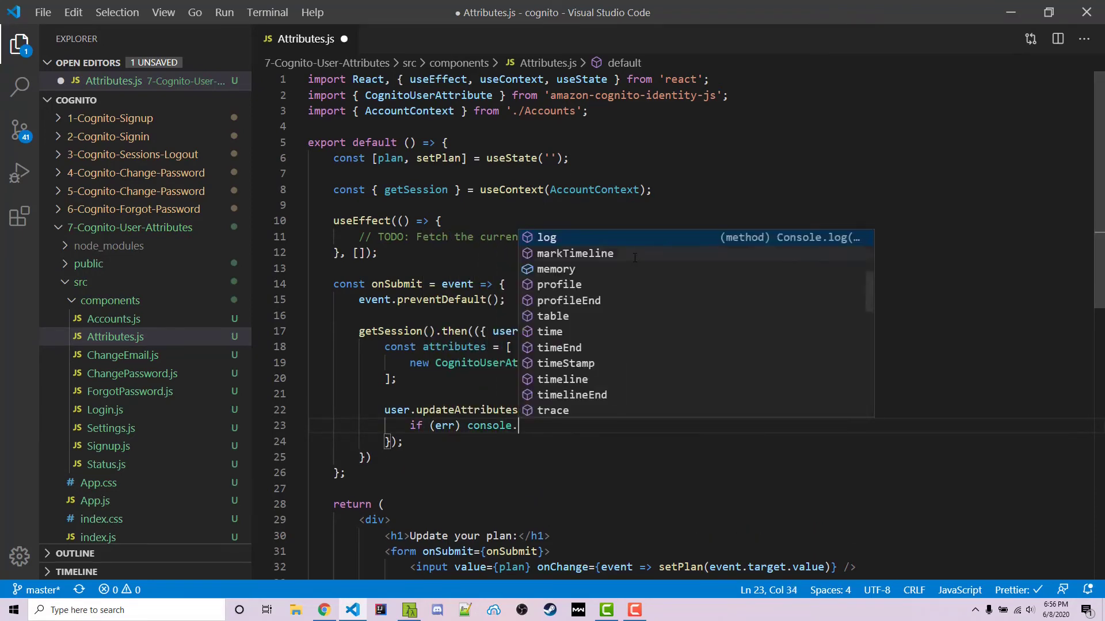
type("c")
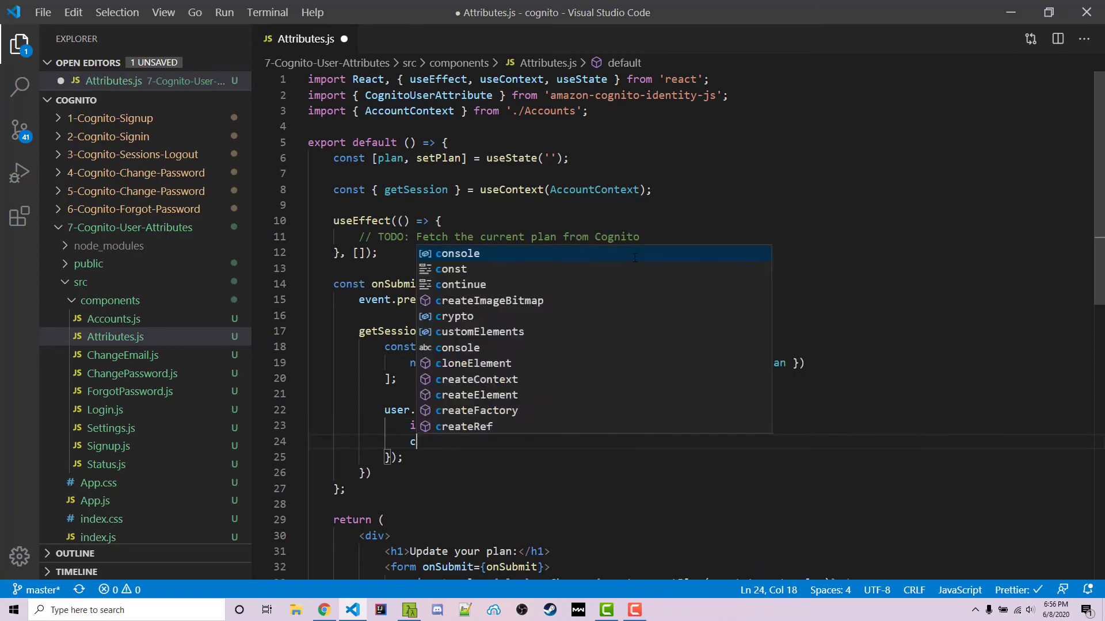
type("onsole.log(result);")
type("import Attribyute")
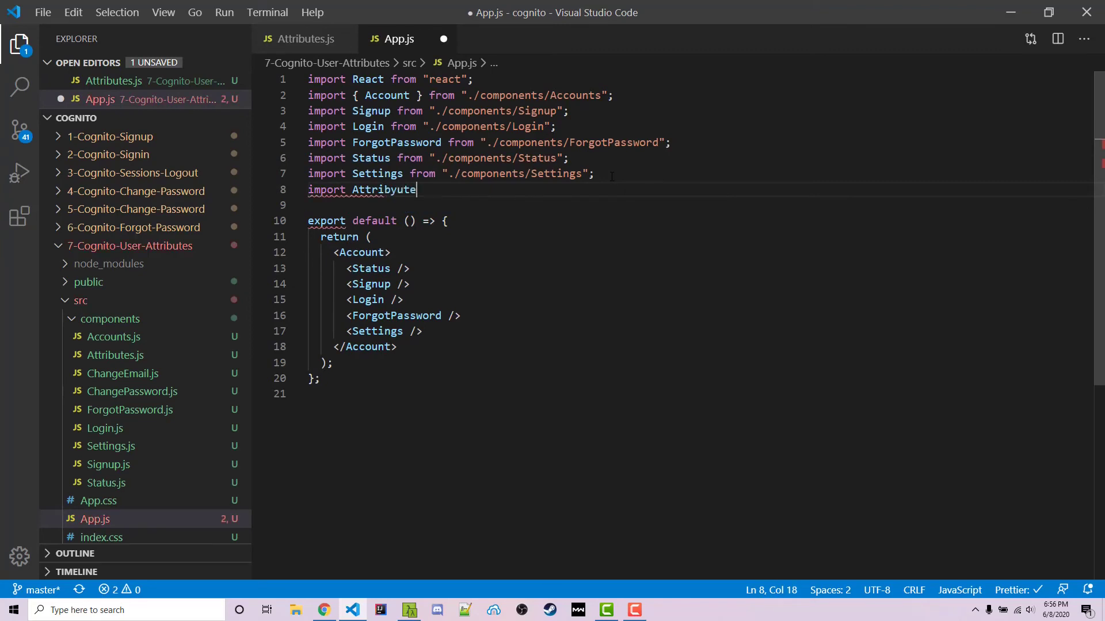
Import Attributes from './components/Attributes' in App.js and render <Attributes /> inside <Account>.
type("from './")
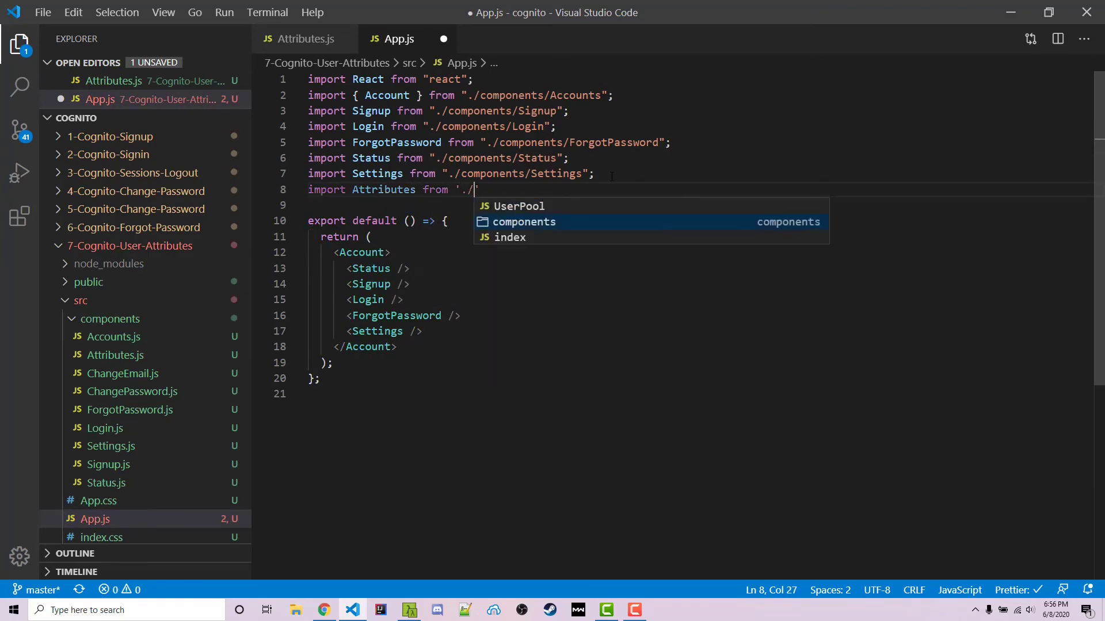
type("components/Attributes';")
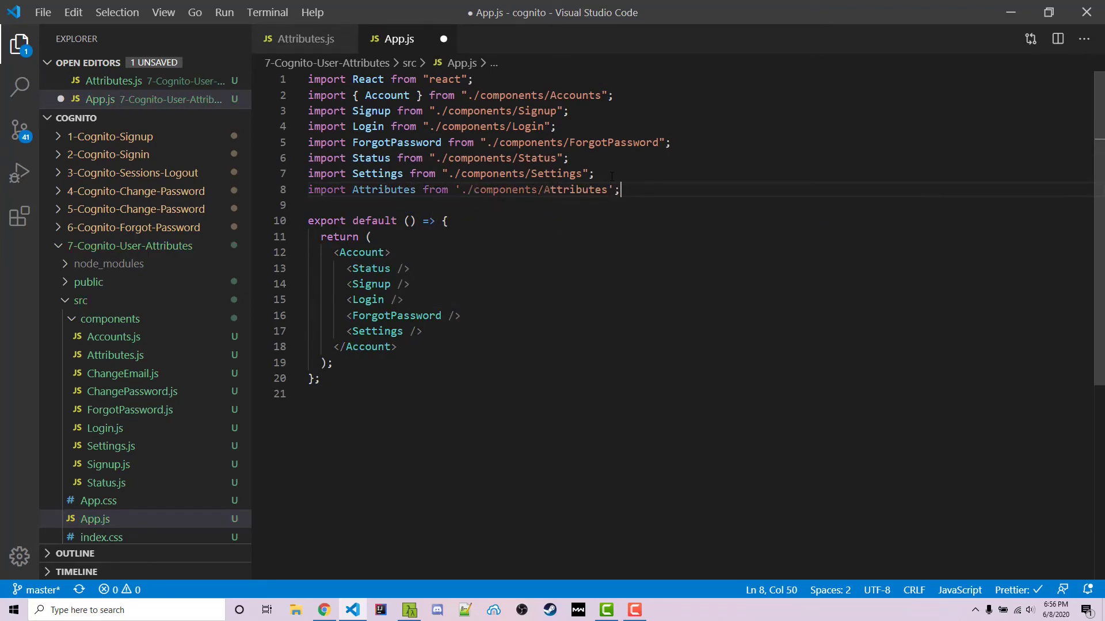
type("<Attr")
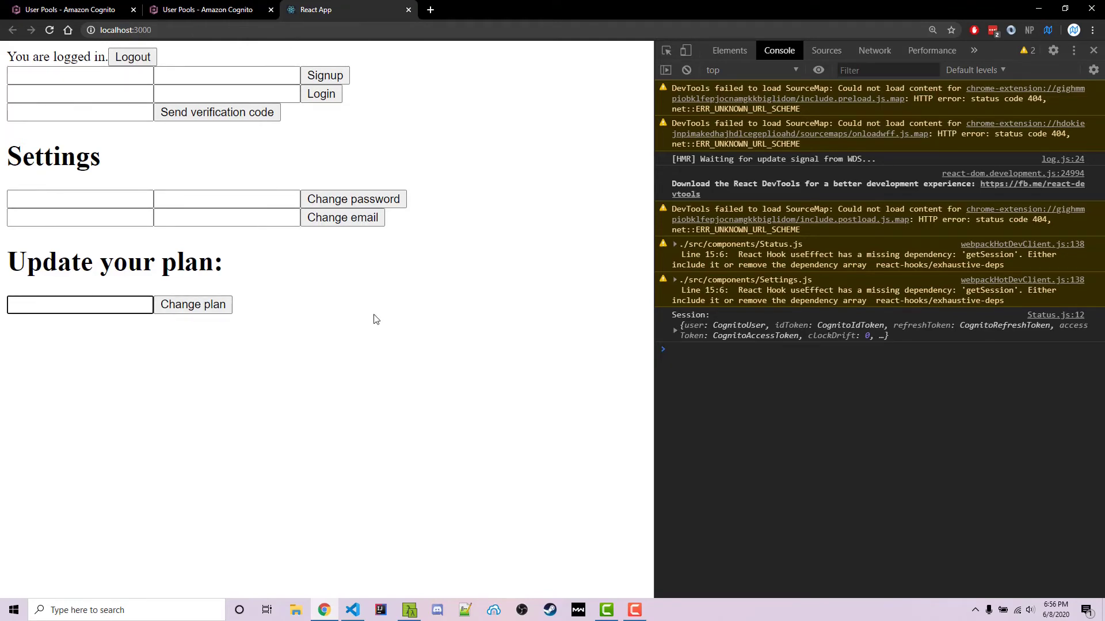
Submit testing as the plan and confirm custom:plan reads testing in the Cognito user details.
type("testing")
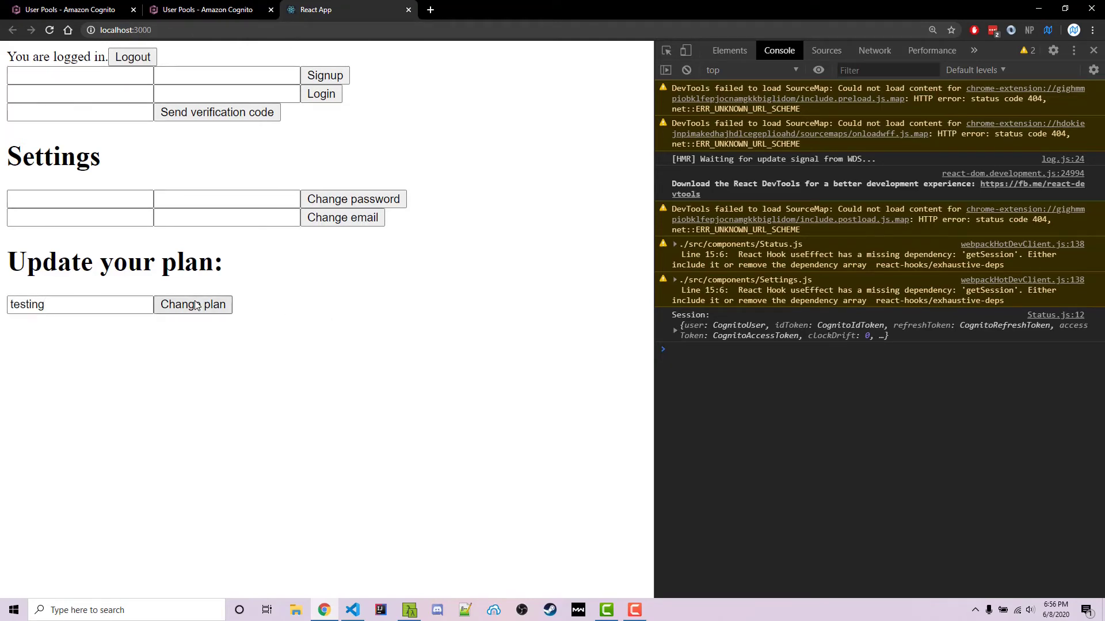
left_click(192, 304)
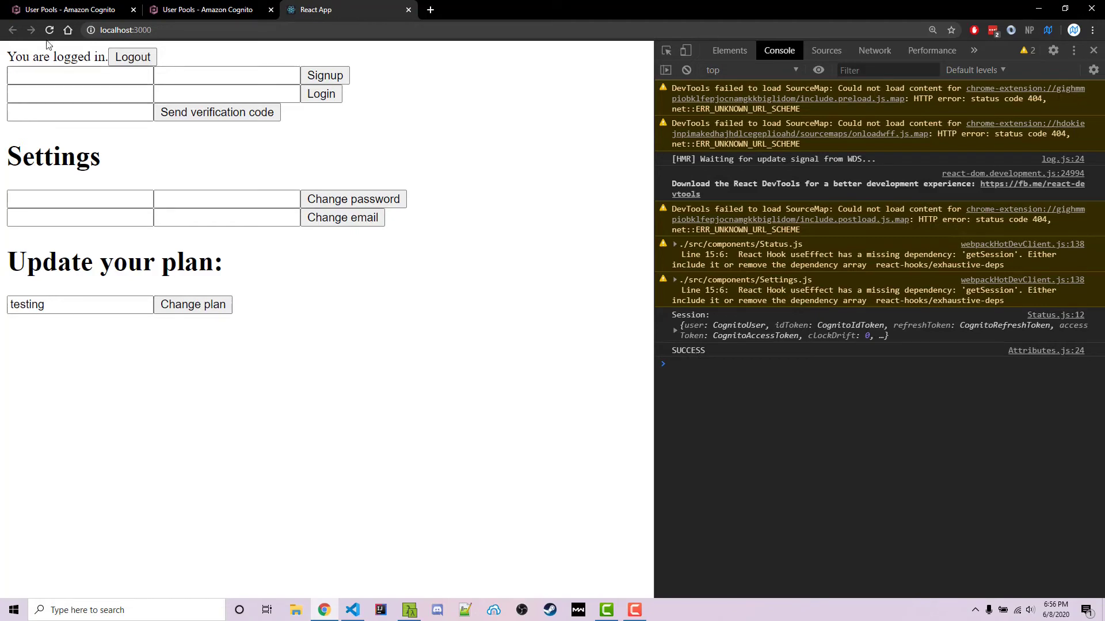
left_click(63, 10)
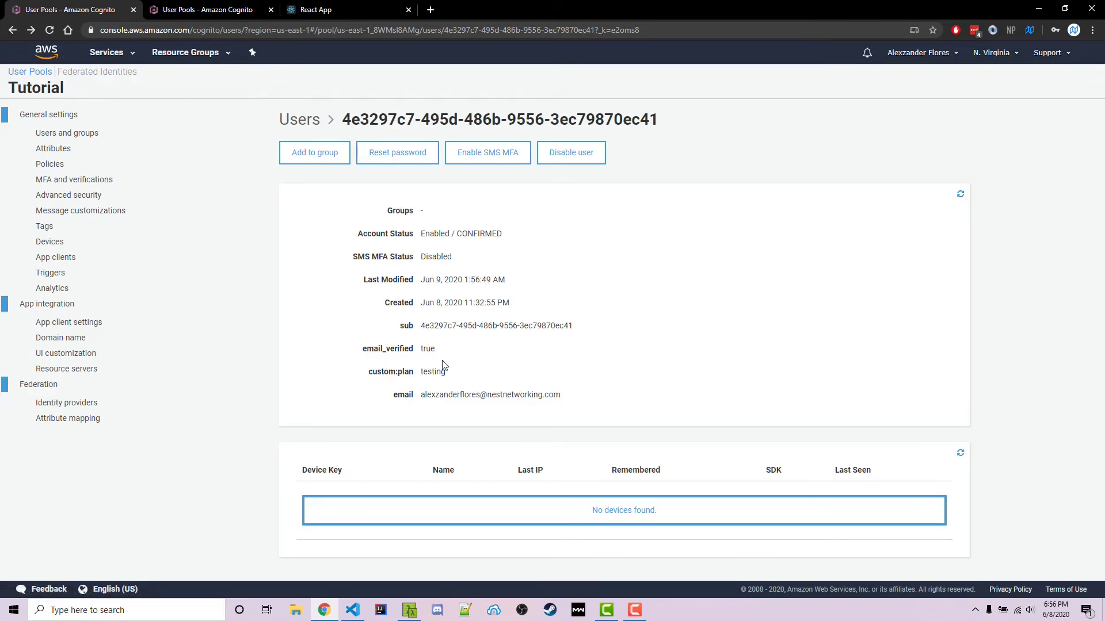
Back in the React app submit free as the plan and check the Cognito user again.
left_click(345, 9)
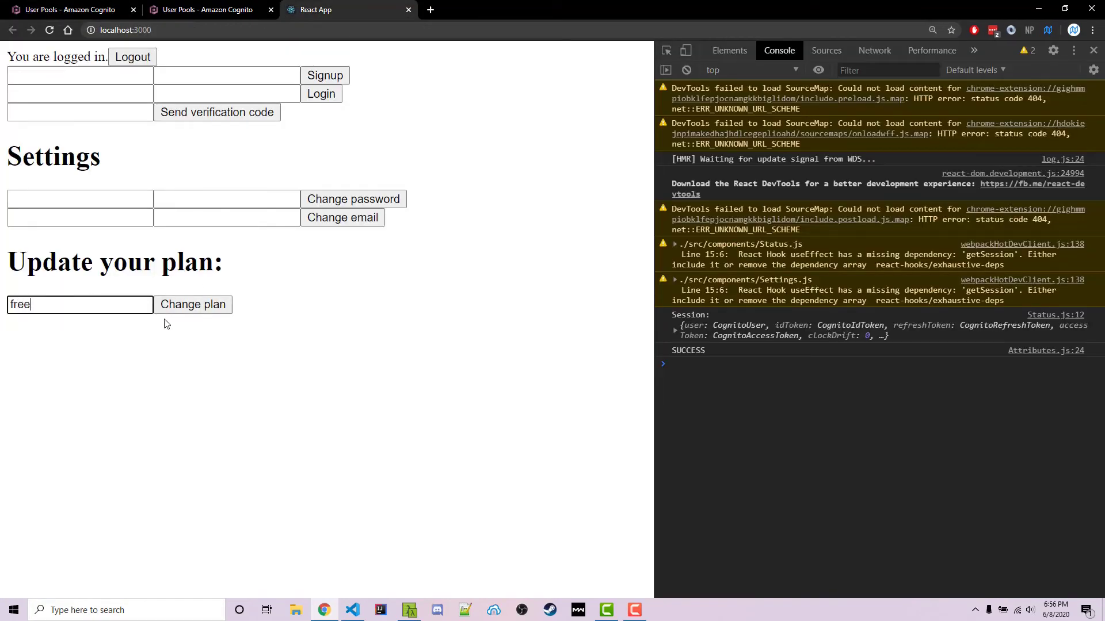
left_click(192, 304)
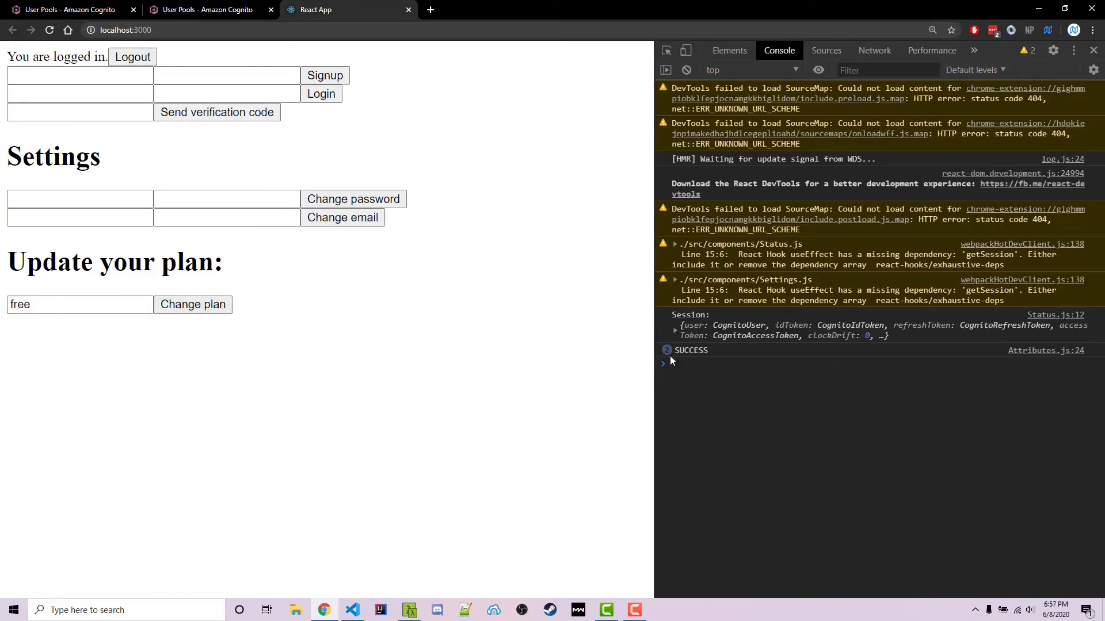
left_click(67, 10)
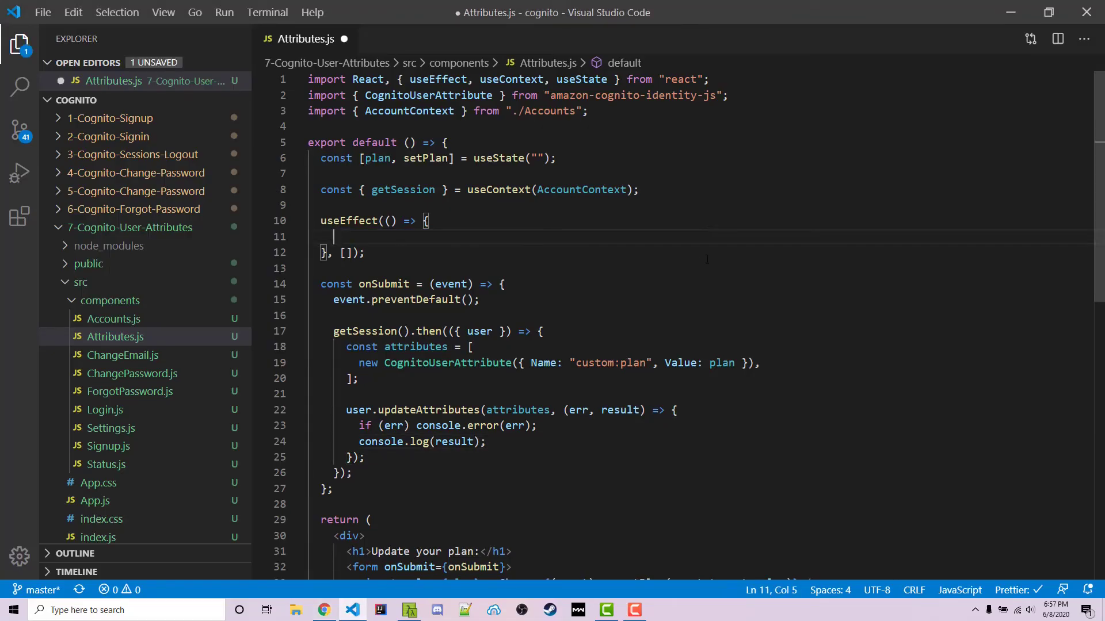
mouse_move(385, 284)
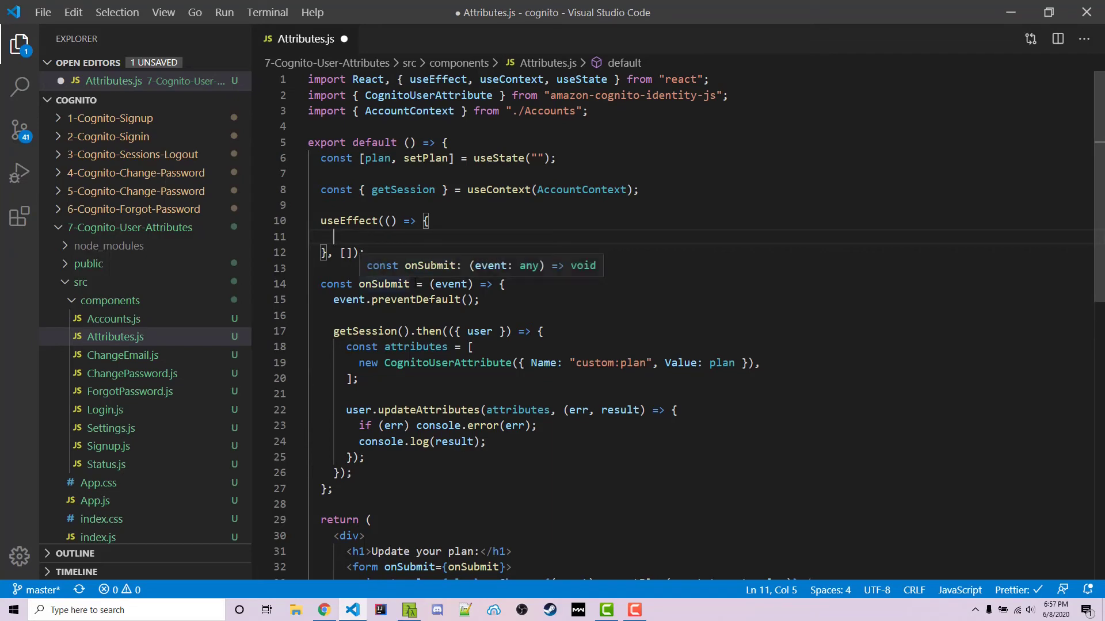
Review getSession in Accounts.js, then add getSession().then(data => console.log('DATA', data)) inside useEffect.
left_click(113, 319)
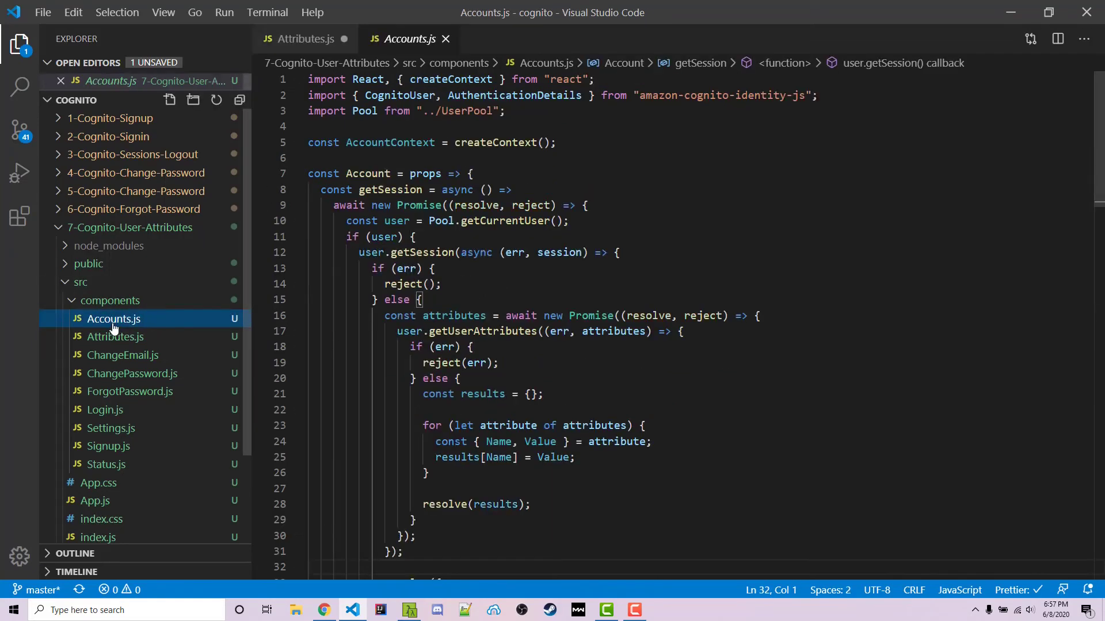
scroll("down", 3)
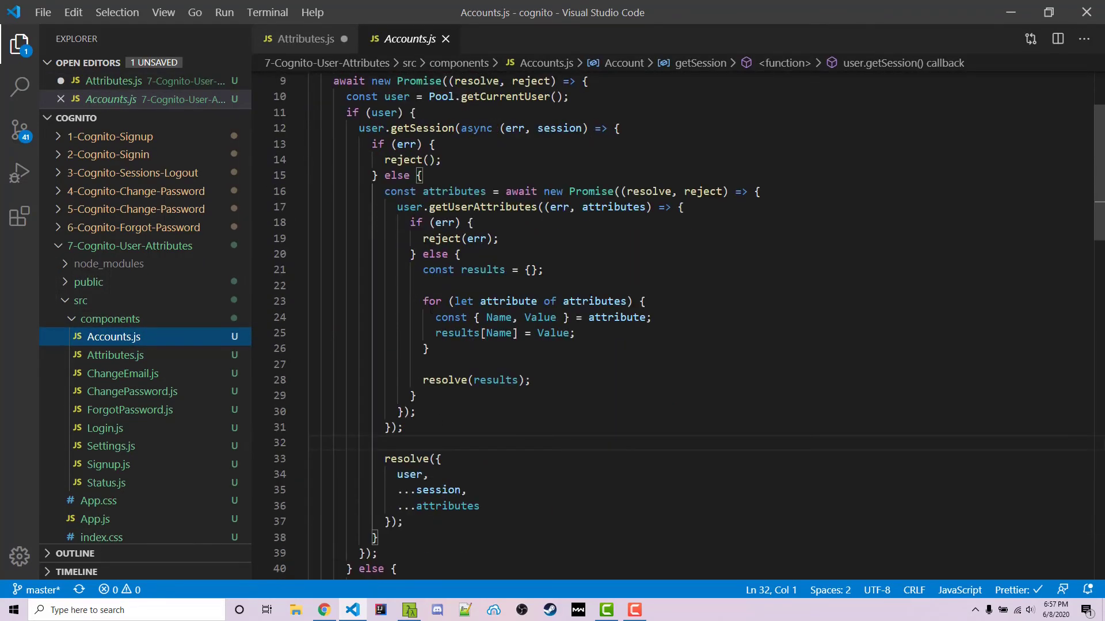
double_click(455, 191)
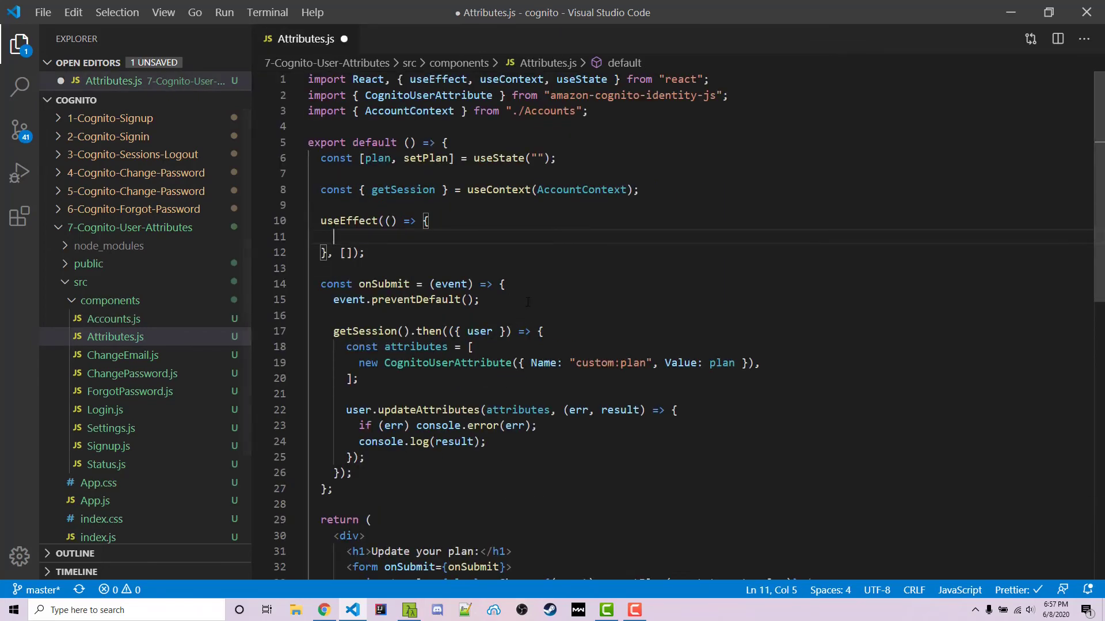
type("getSession().then(data => {")
type("console.")
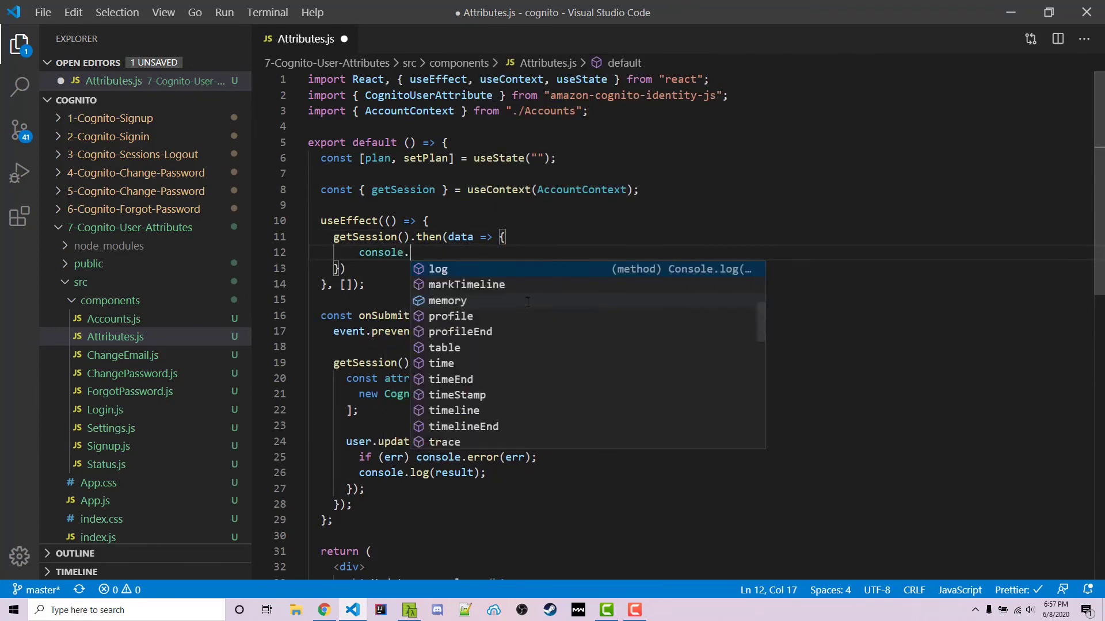
type("log('DATA')")
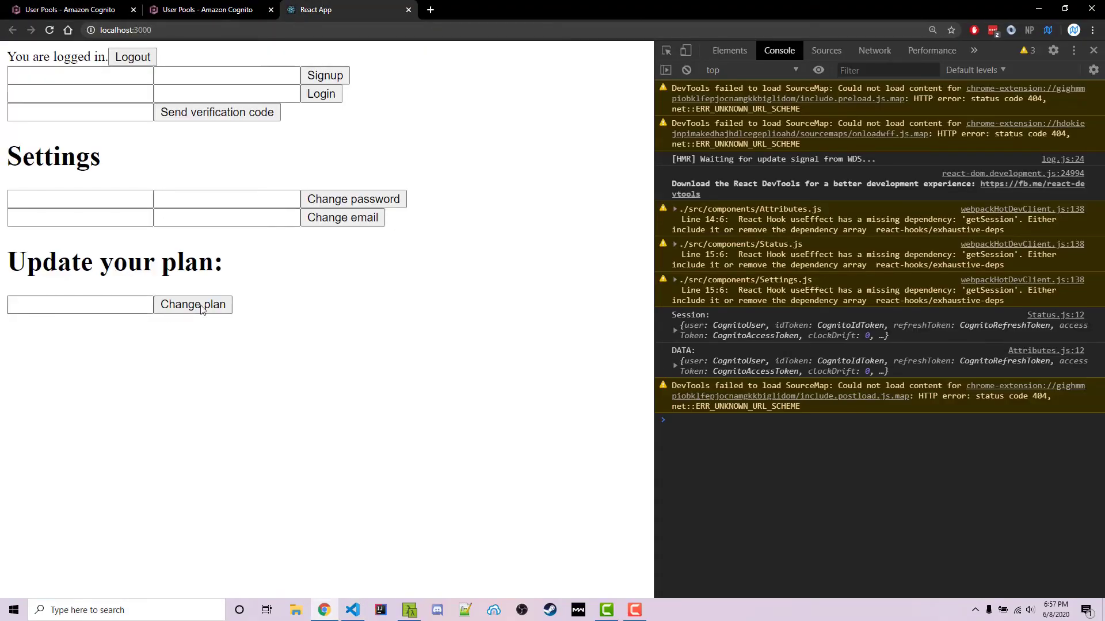
Inspect the logged DATA attributes, change the plan from free to 'testing', and confirm it persists after reload.
left_click(674, 361)
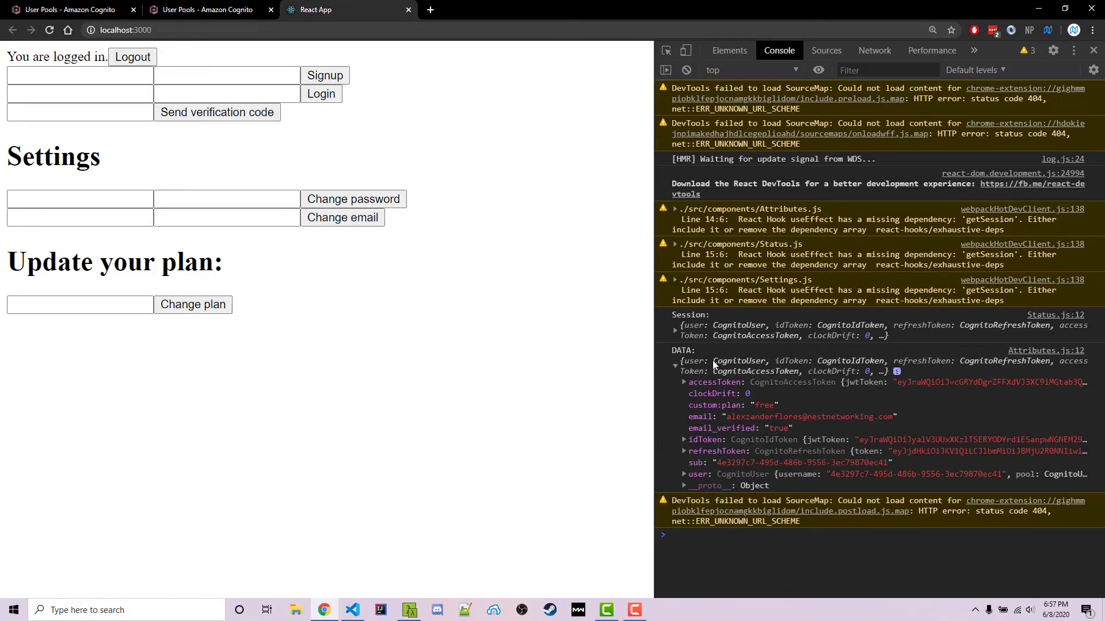
mouse_move(768, 408)
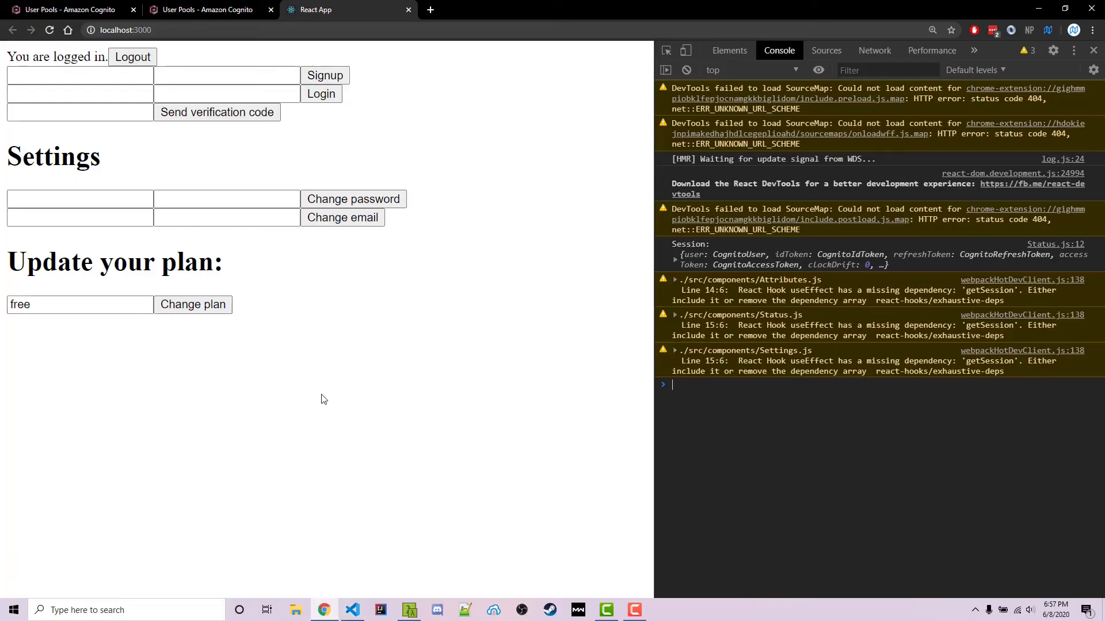
double_click(43, 304)
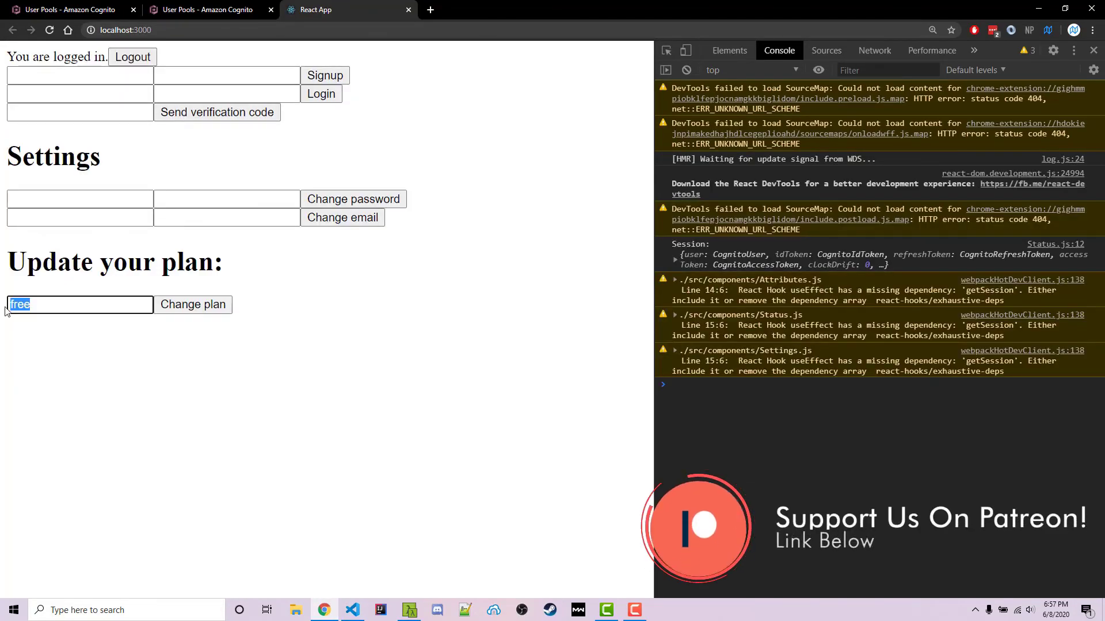
type("testing")
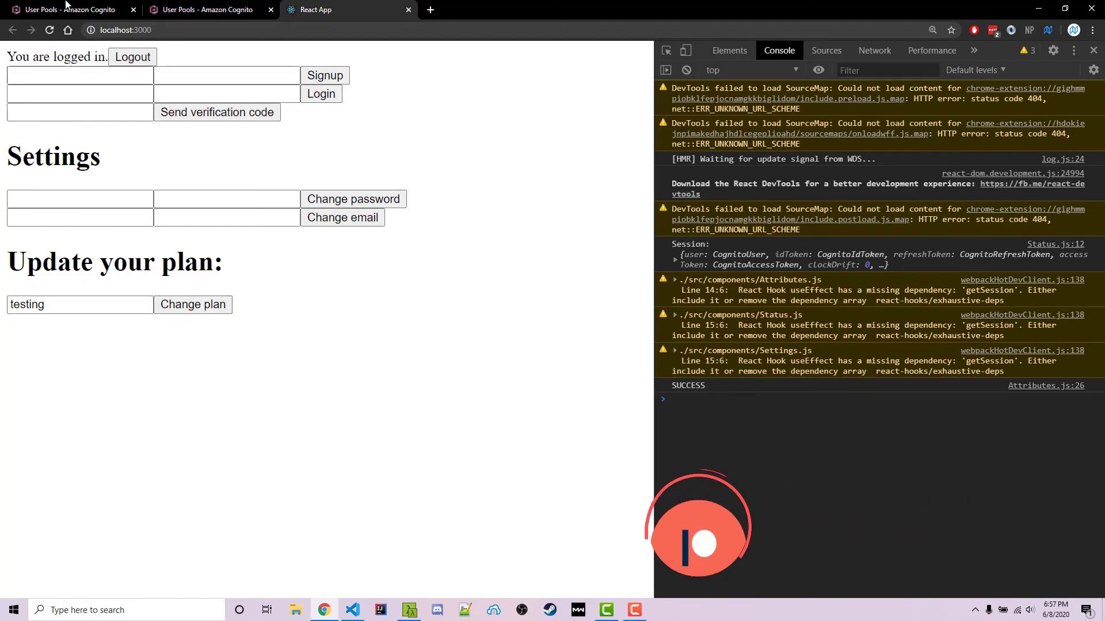
left_click(79, 304)
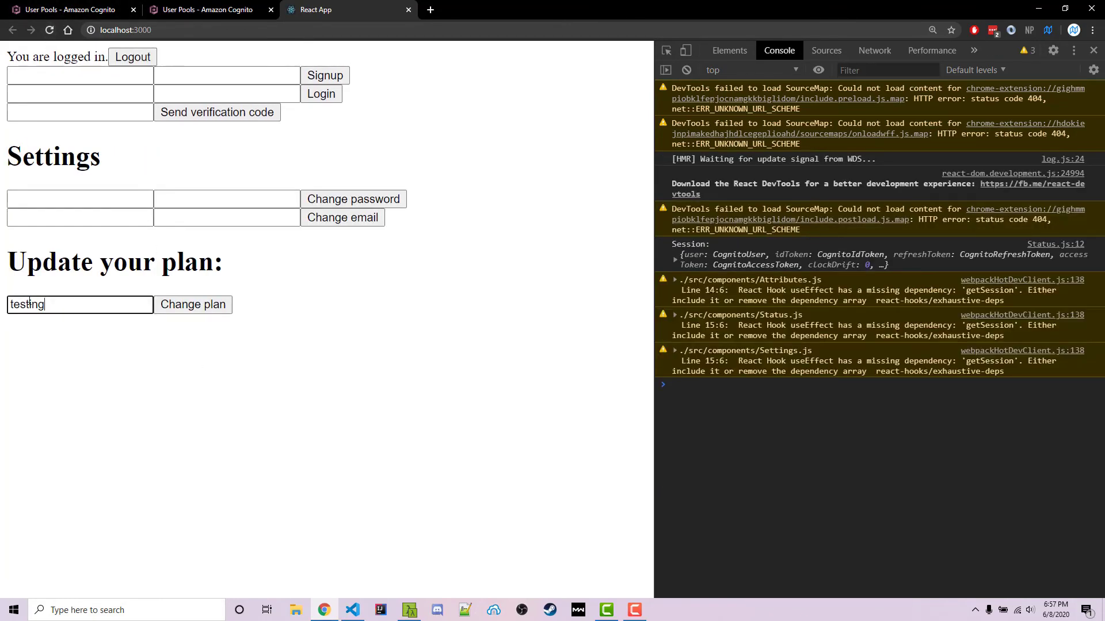
mouse_move(156, 376)
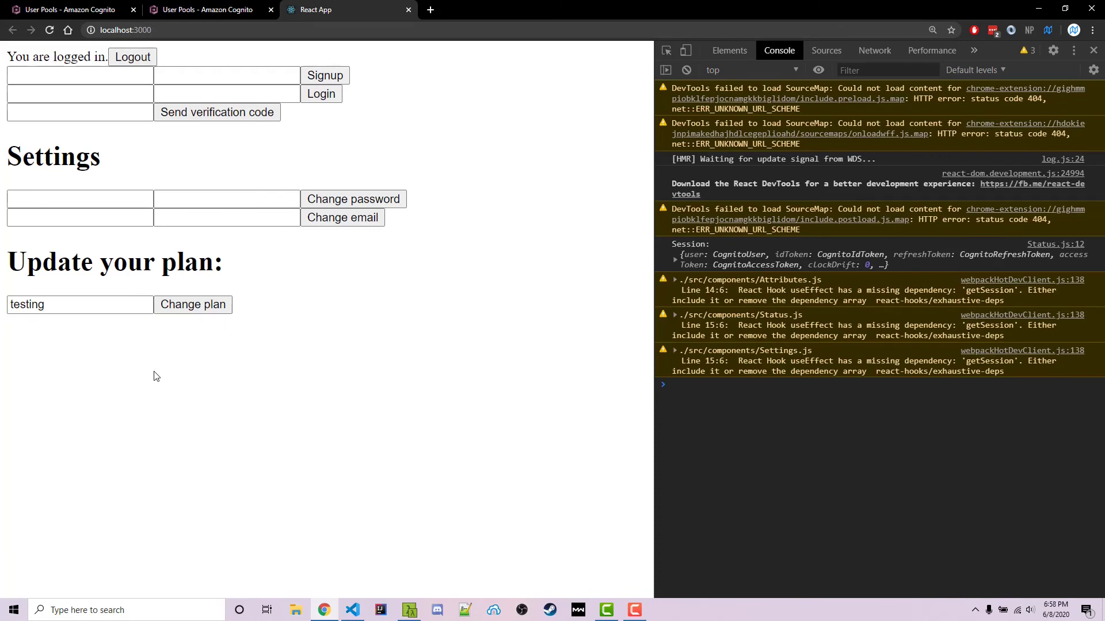
mouse_move(359, 610)
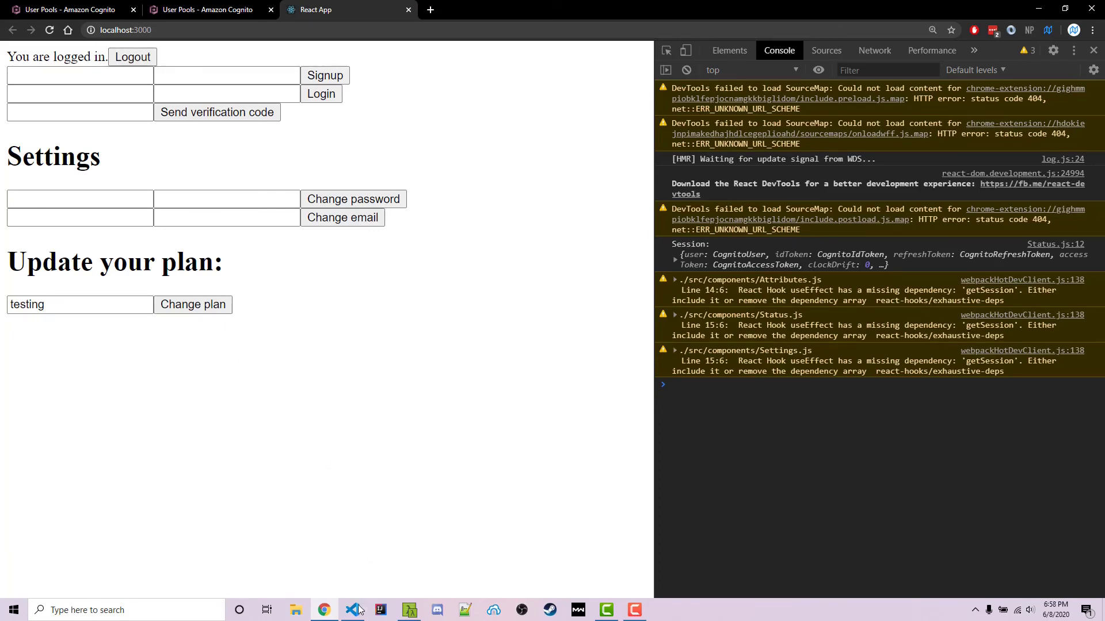
left_click(205, 9)
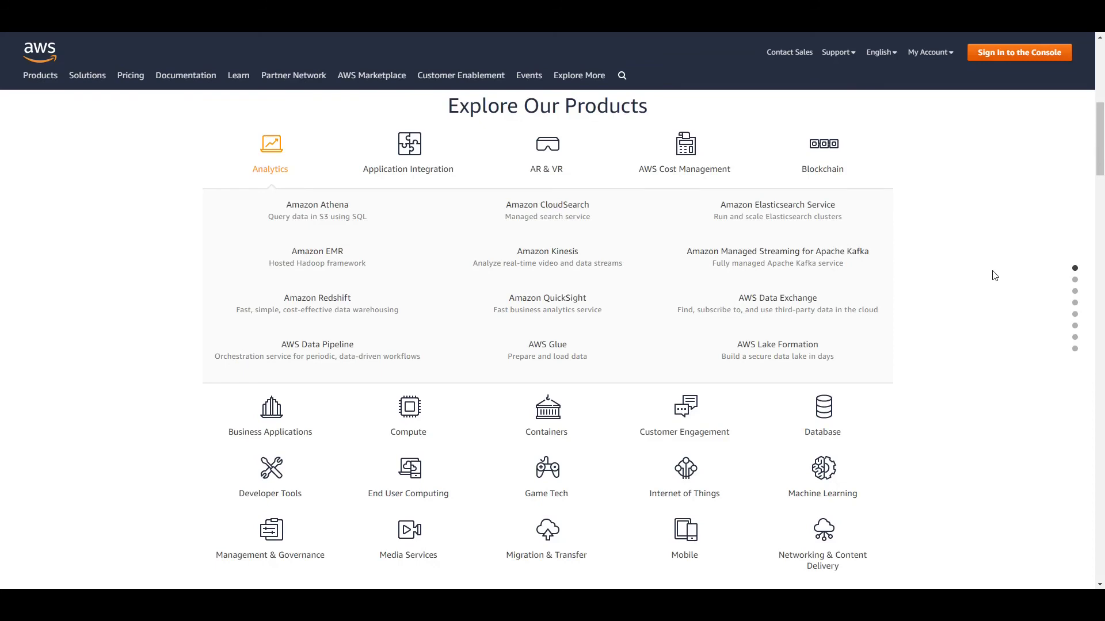
mouse_move(1013, 266)
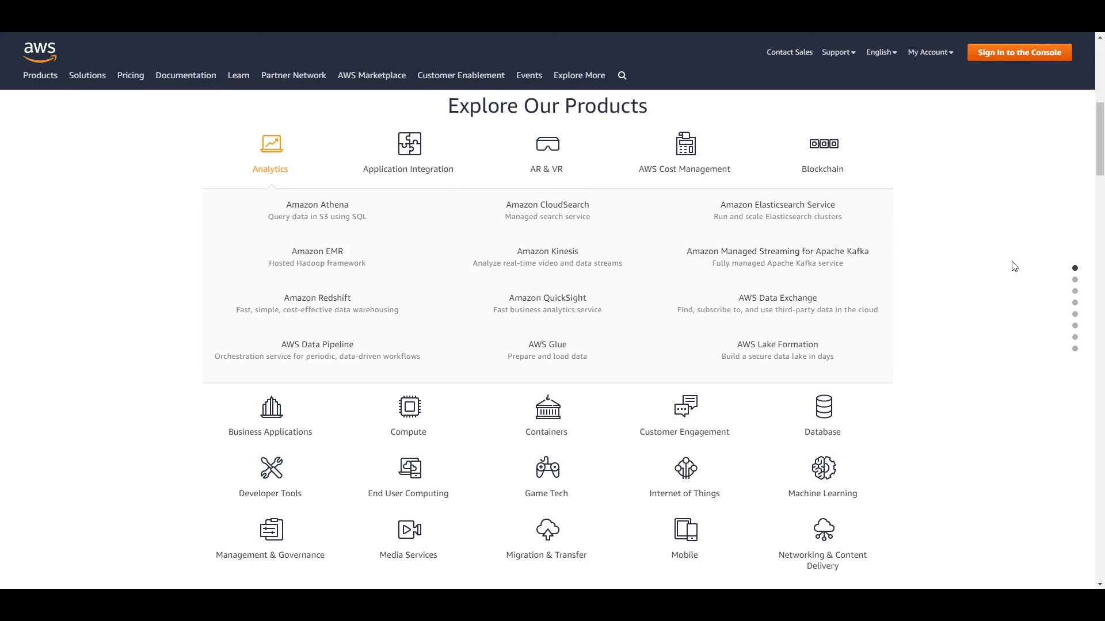